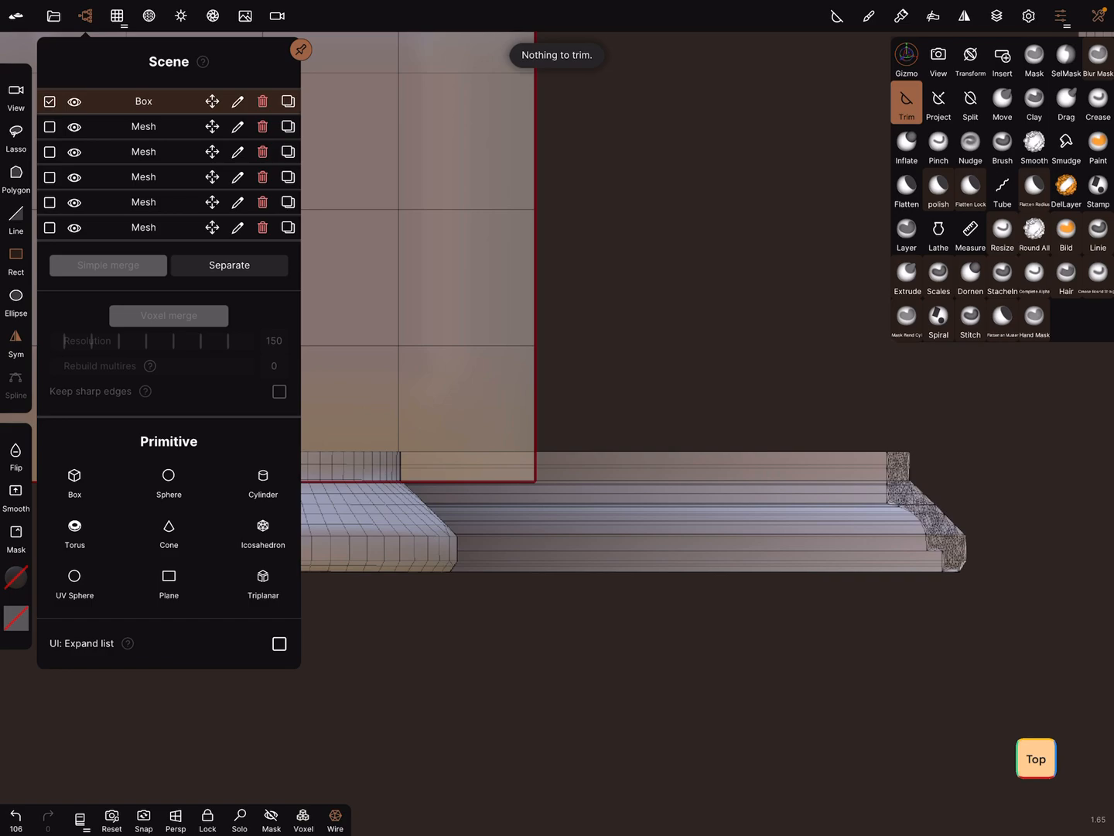
- Select the moulding mesh and trim it back to end at the box edge
{"action": "left_click", "coordinate": [1033, 59]}
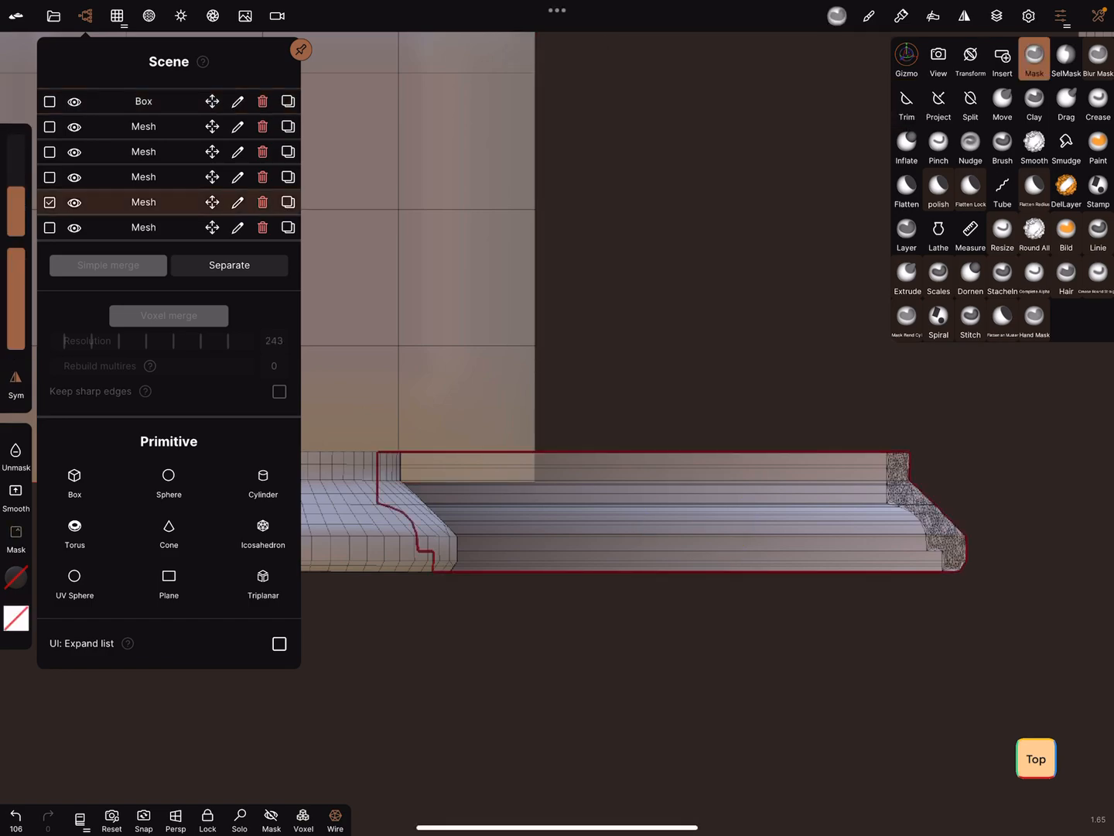
{"action": "left_click", "coordinate": [906, 104]}
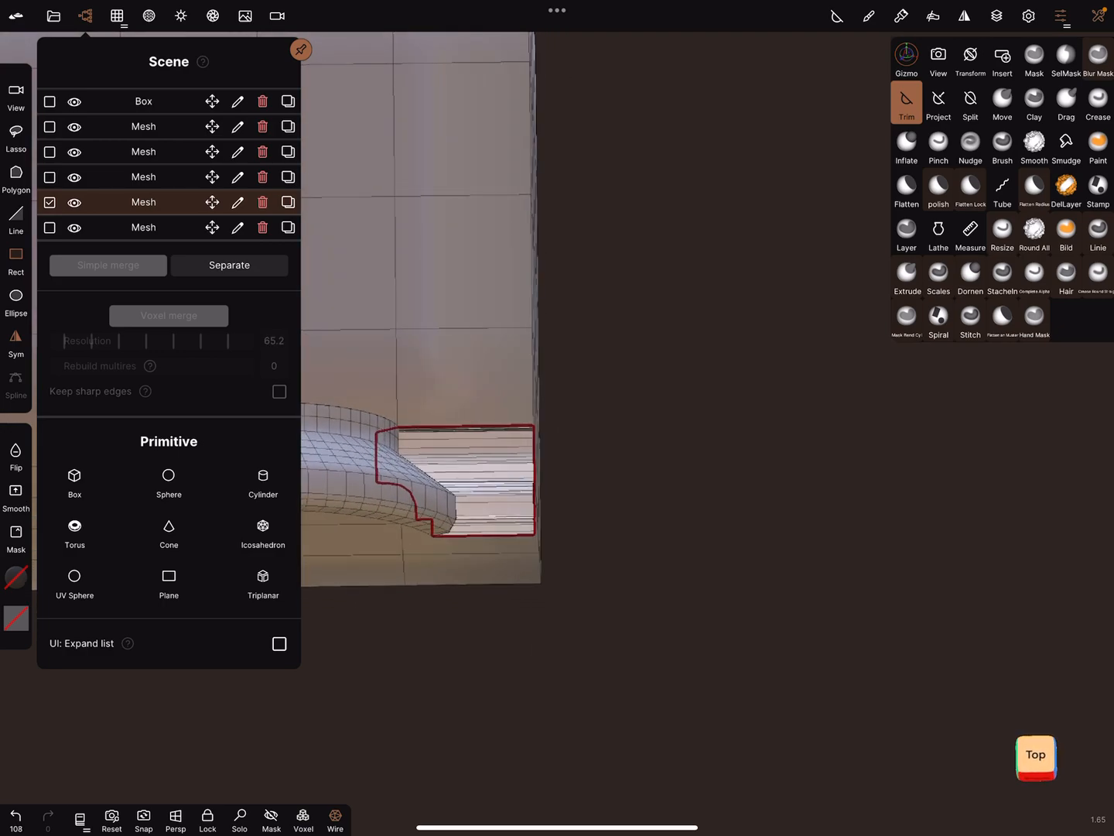
{"action": "left_click", "coordinate": [1065, 59]}
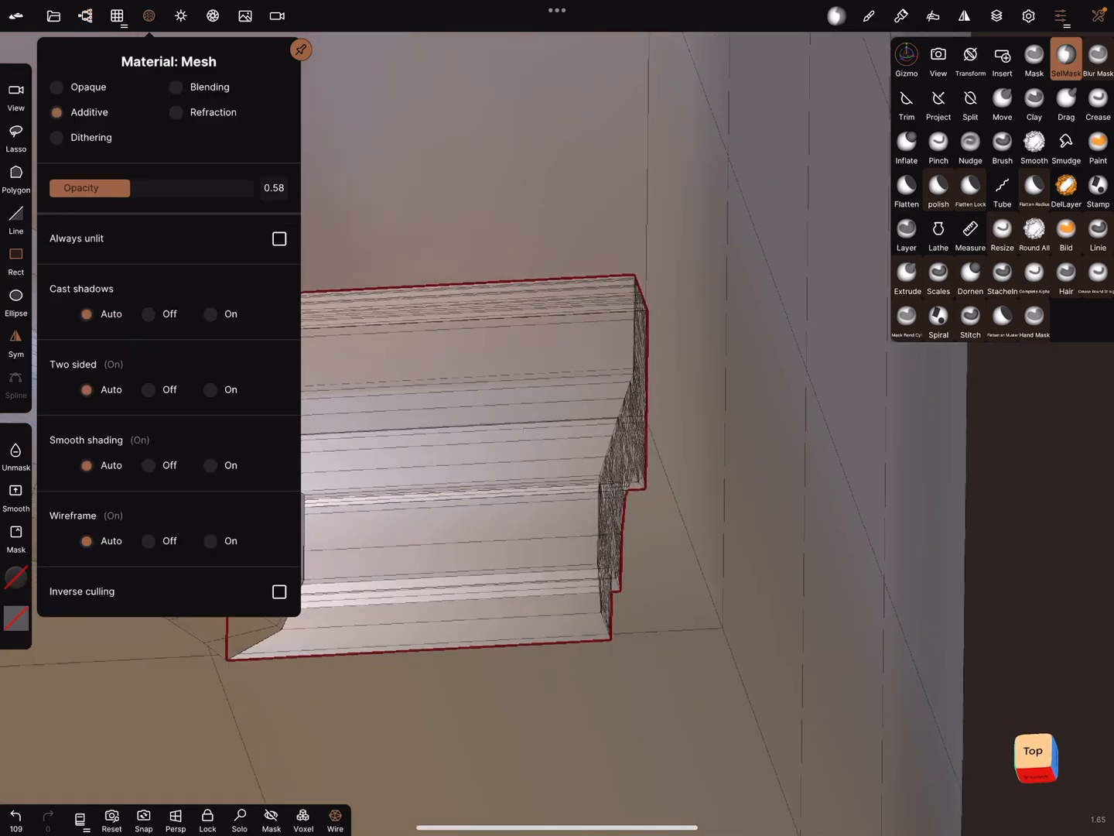
- Make the moulding opaque and extract its masked end face as a shell piece
{"action": "left_click", "coordinate": [57, 87]}
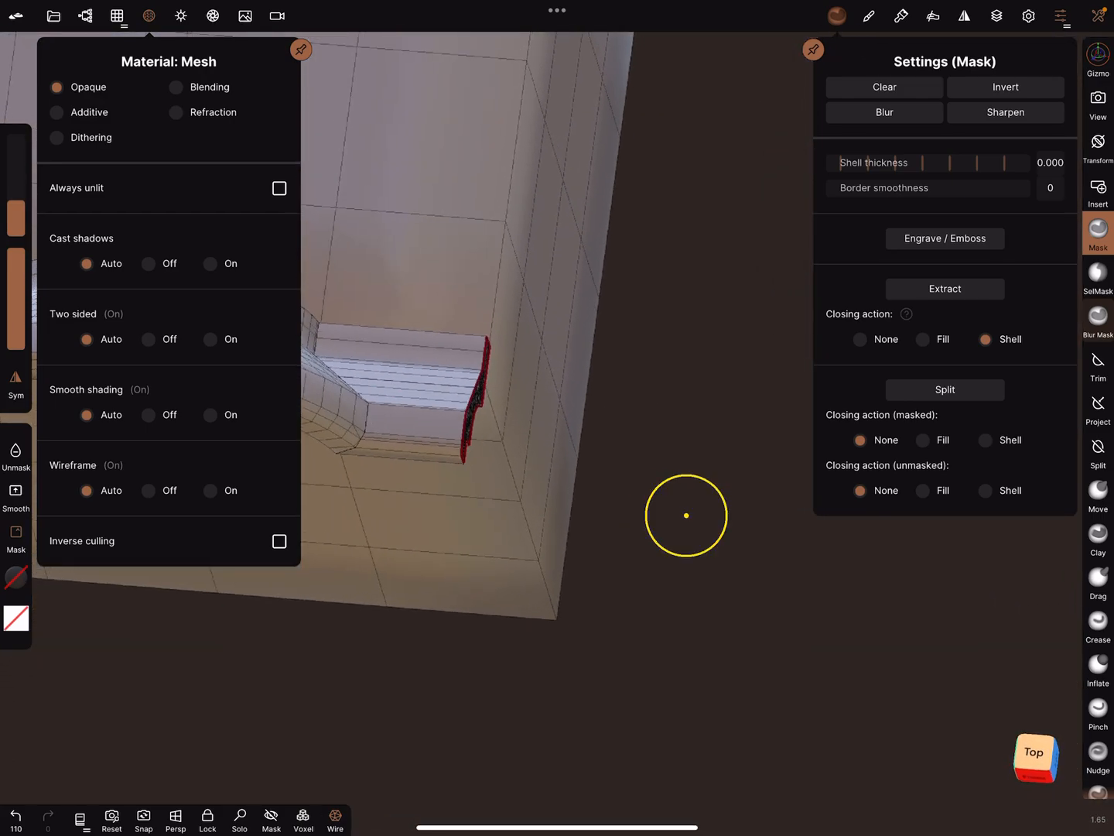
{"action": "left_click", "coordinate": [1098, 59]}
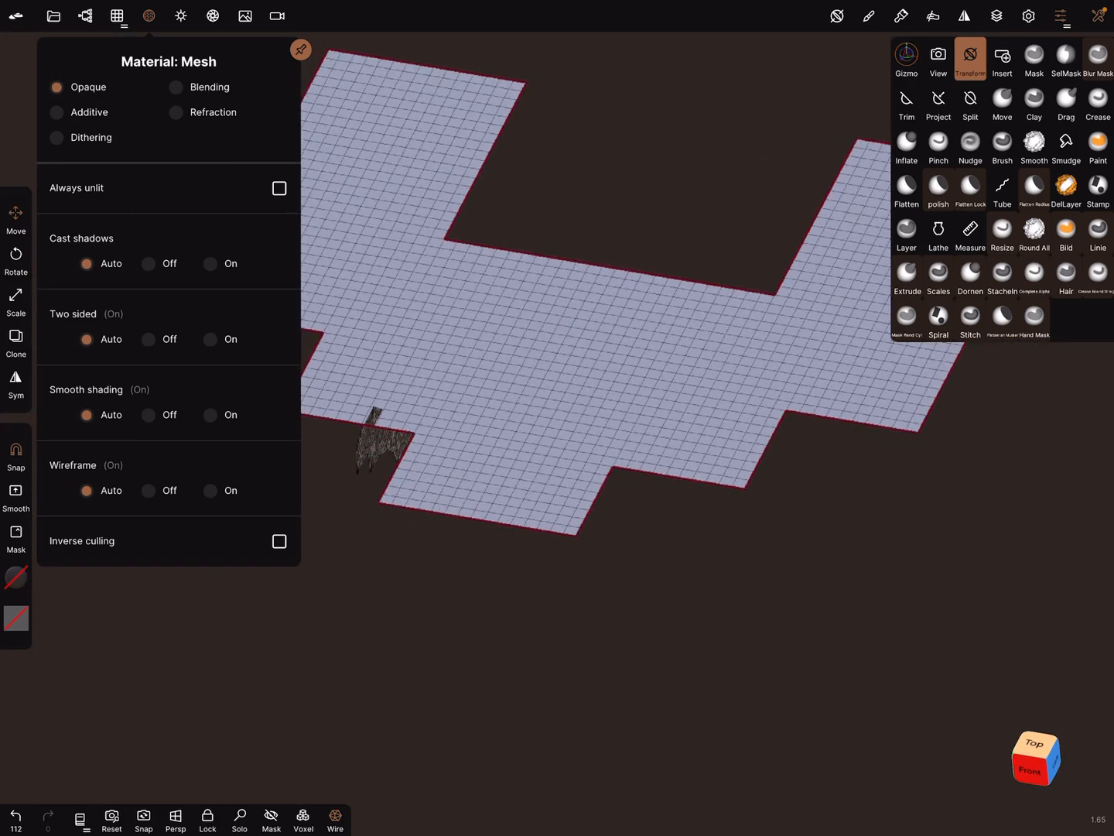
- Undo the profile piece's accidental move and inspect it with the View tool
{"action": "left_click", "coordinate": [15, 815]}
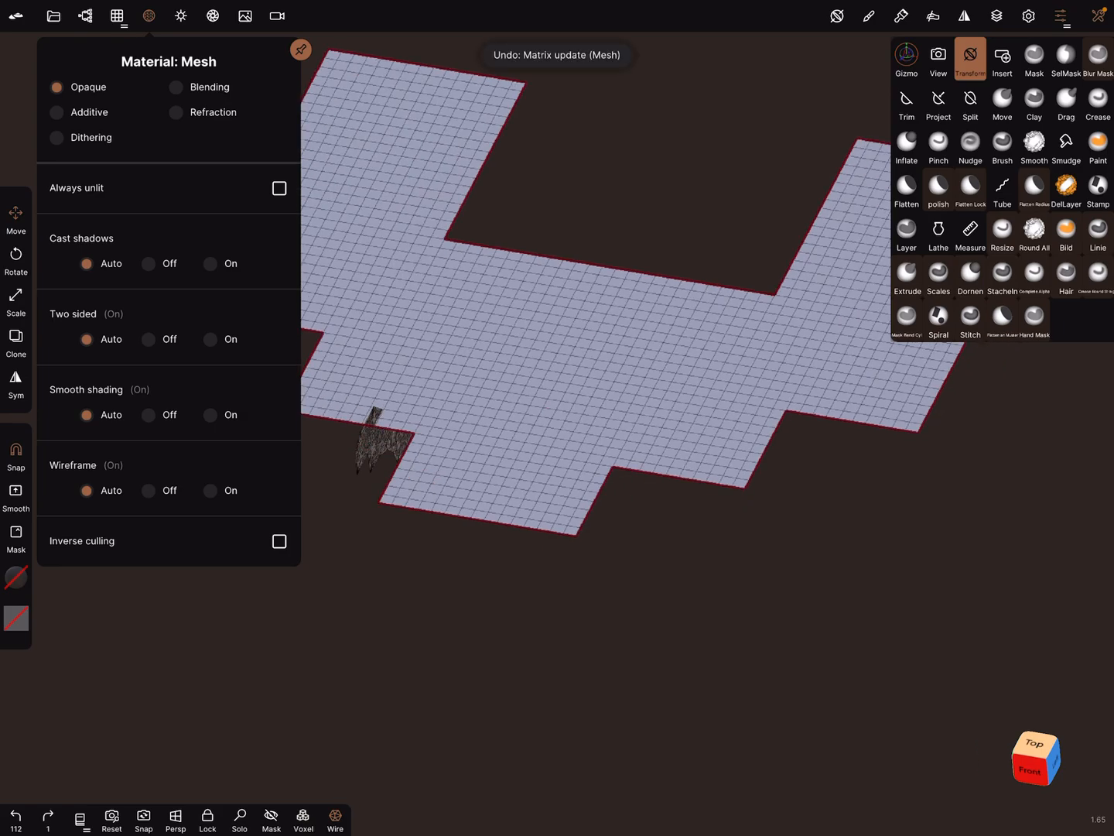
{"action": "left_click", "coordinate": [938, 59]}
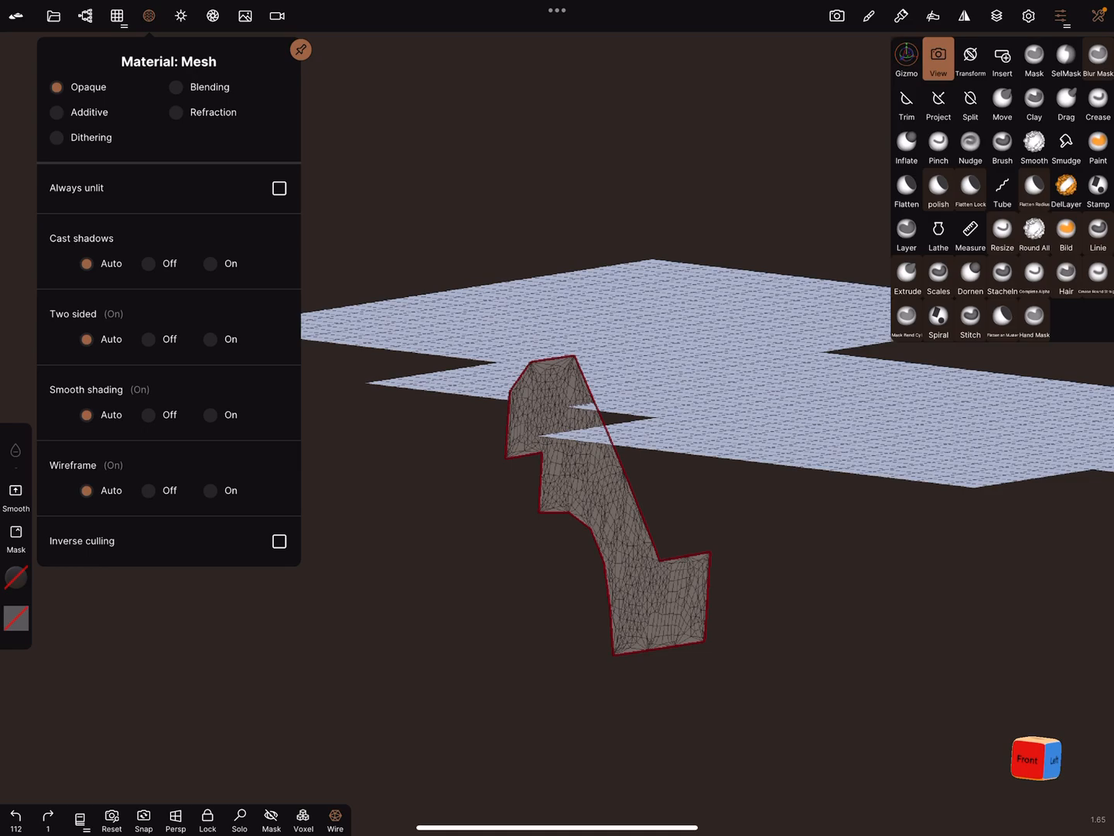
{"action": "left_click", "coordinate": [906, 58]}
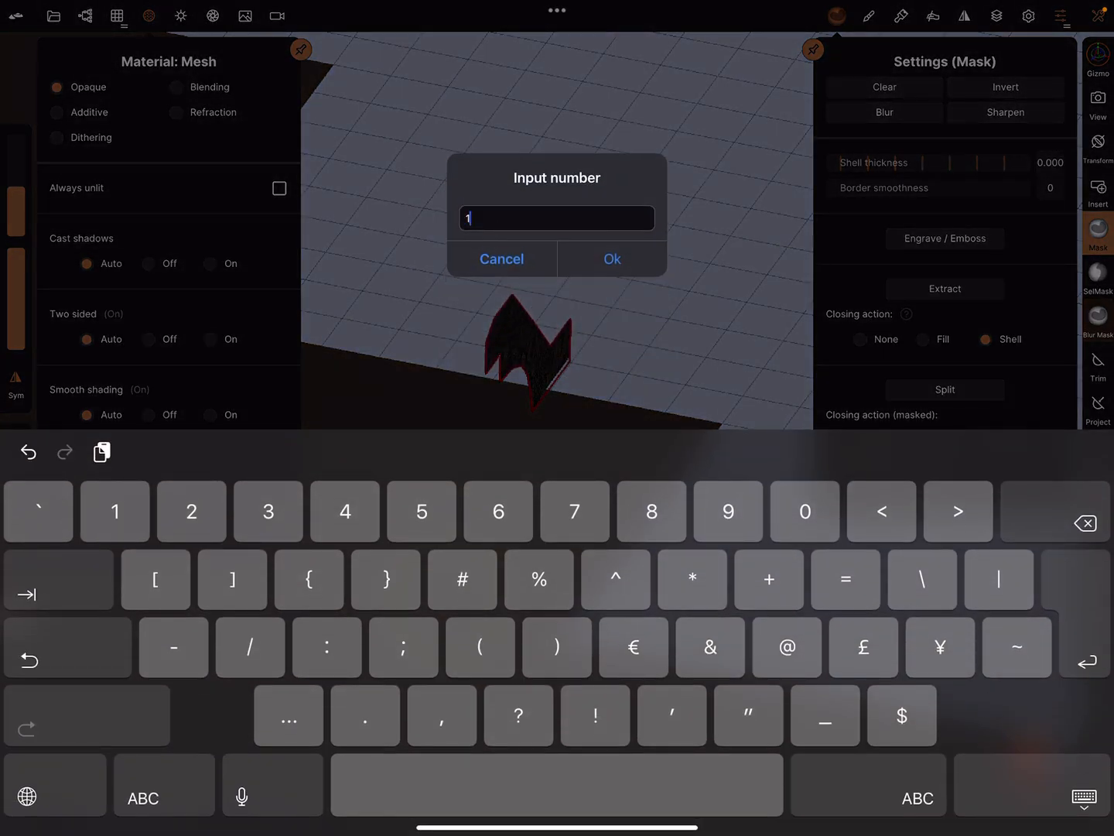
- Set mask shell thickness to 10 and extract a thickened profile piece
{"action": "left_click", "coordinate": [612, 258]}
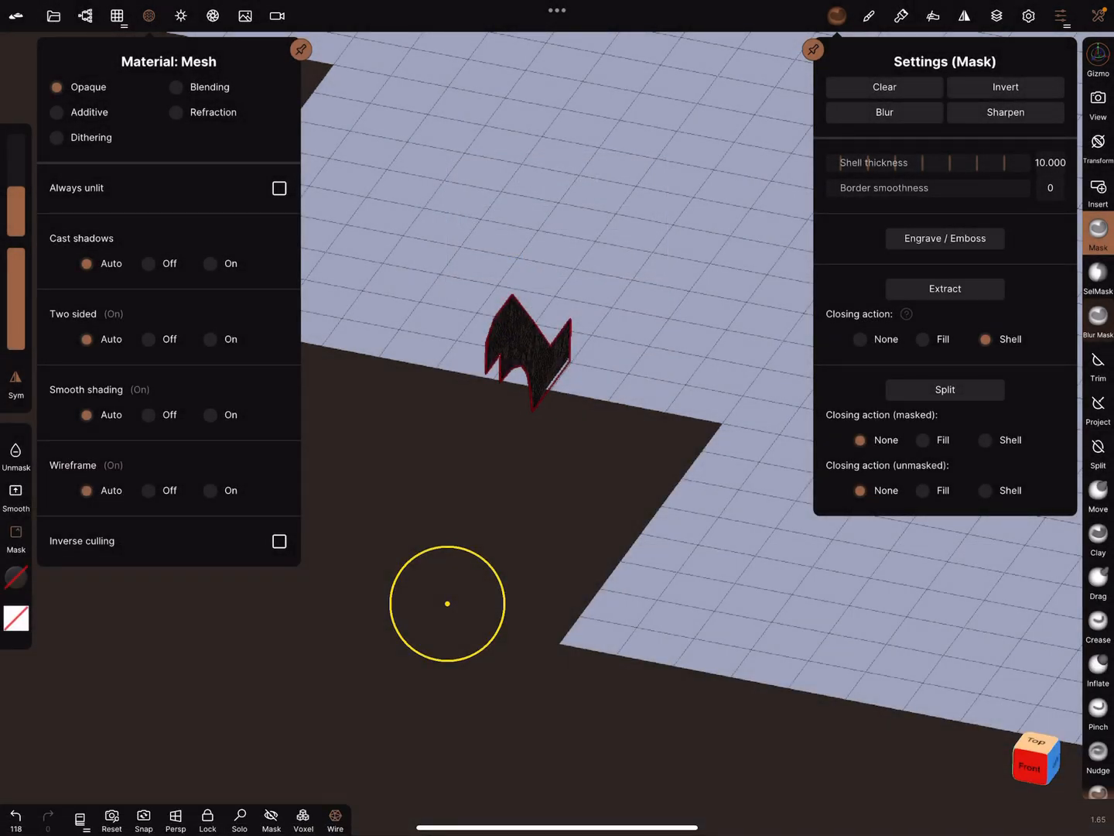
{"action": "left_click", "coordinate": [944, 288]}
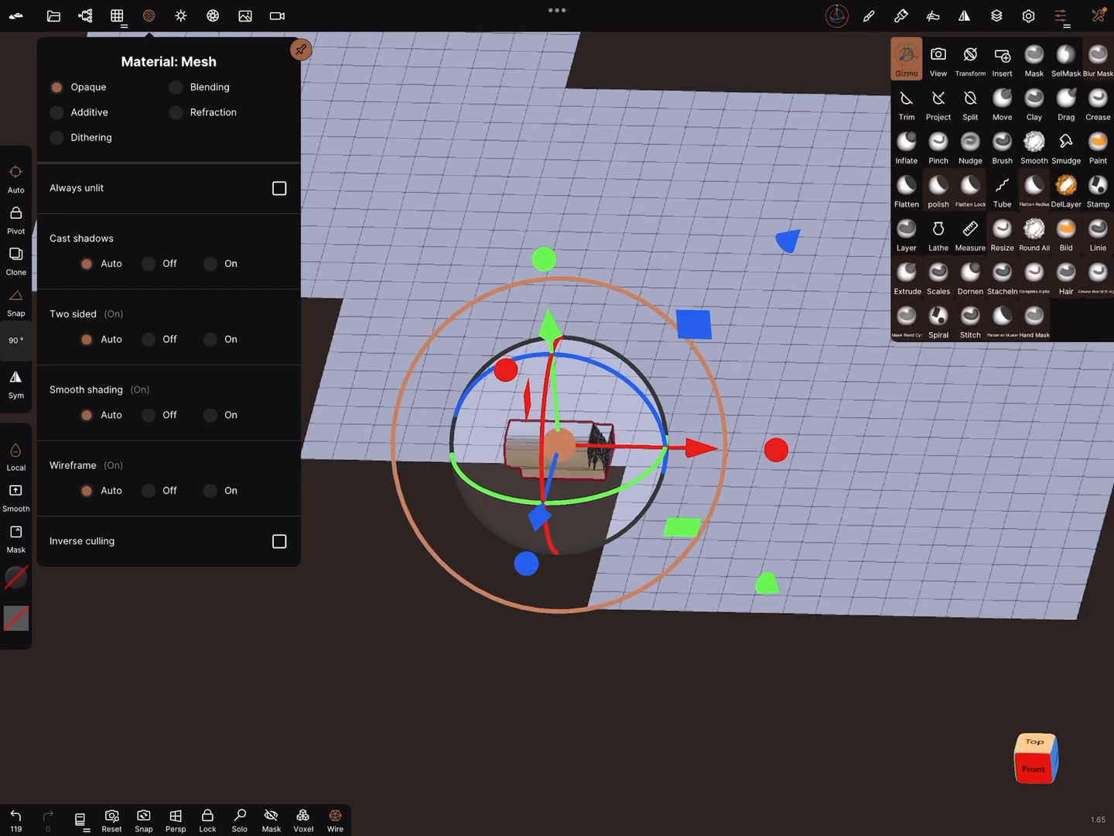
- Scale the piece along the red axis and give it Additive material at 0.58 opacity
{"action": "left_click", "coordinate": [149, 16]}
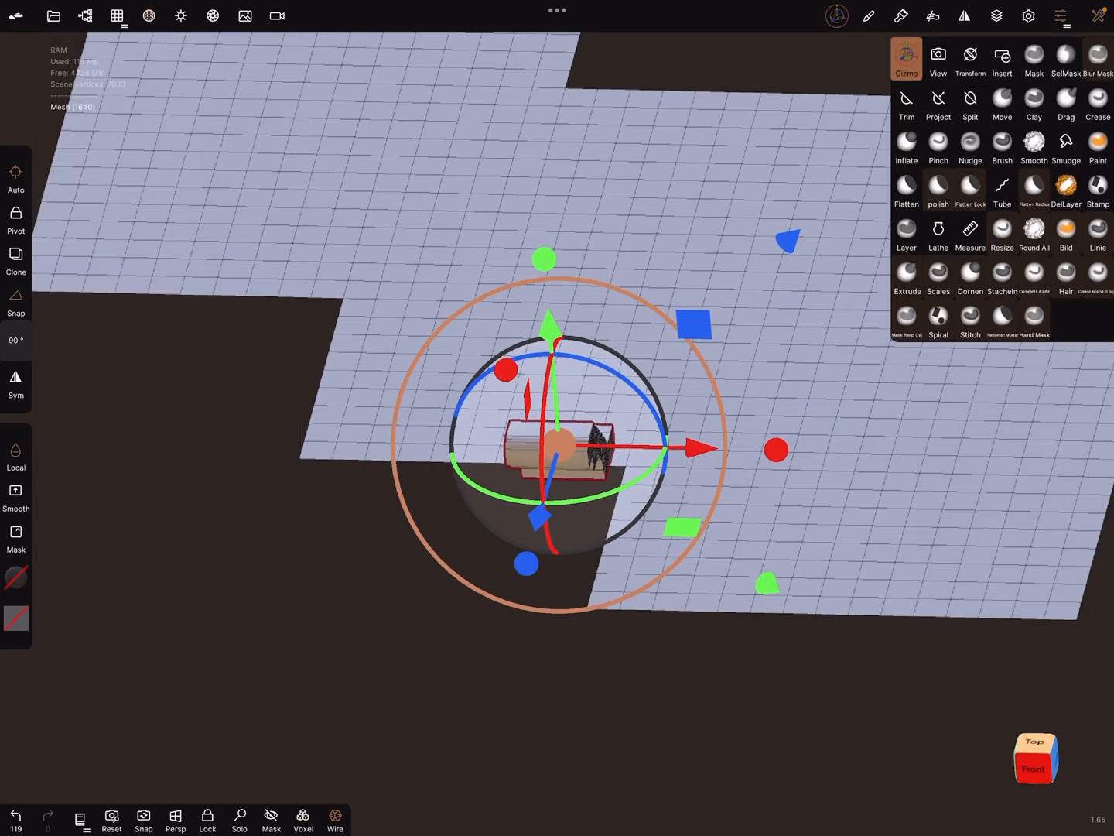
{"action": "left_click_drag", "start_coordinate": [665, 448], "coordinate": [704, 447]}
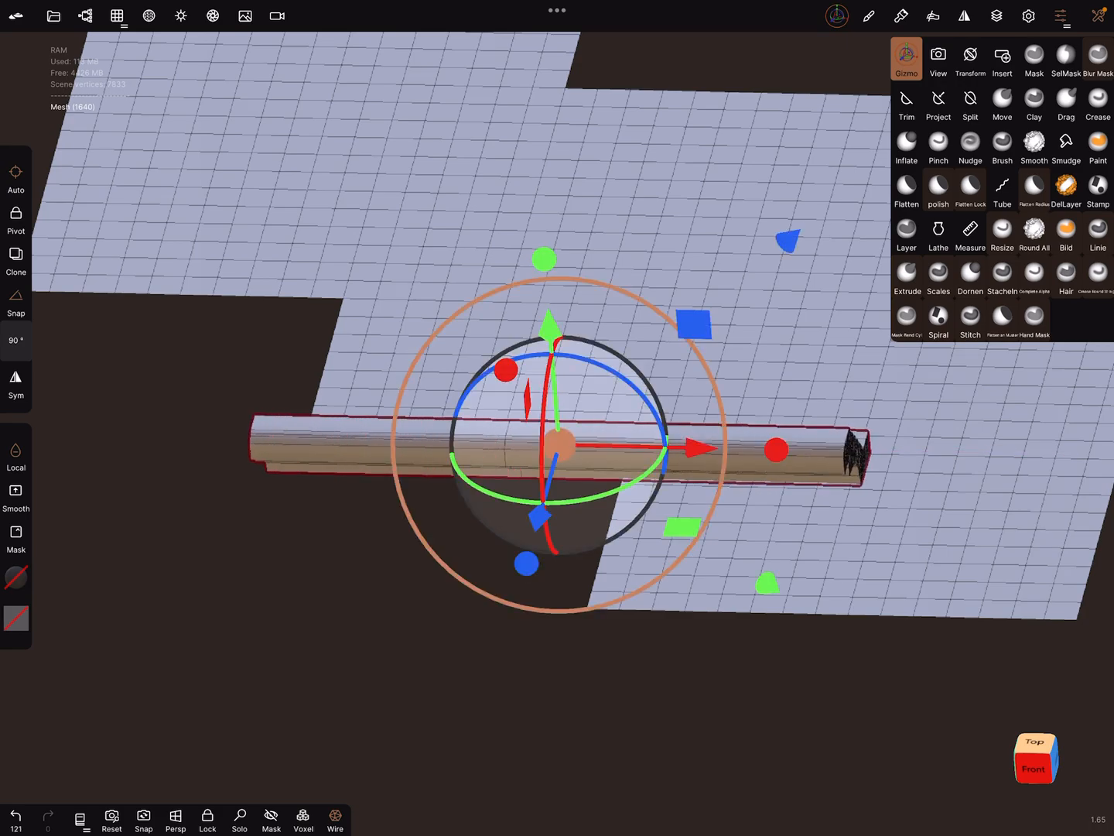
{"action": "left_click", "coordinate": [148, 16]}
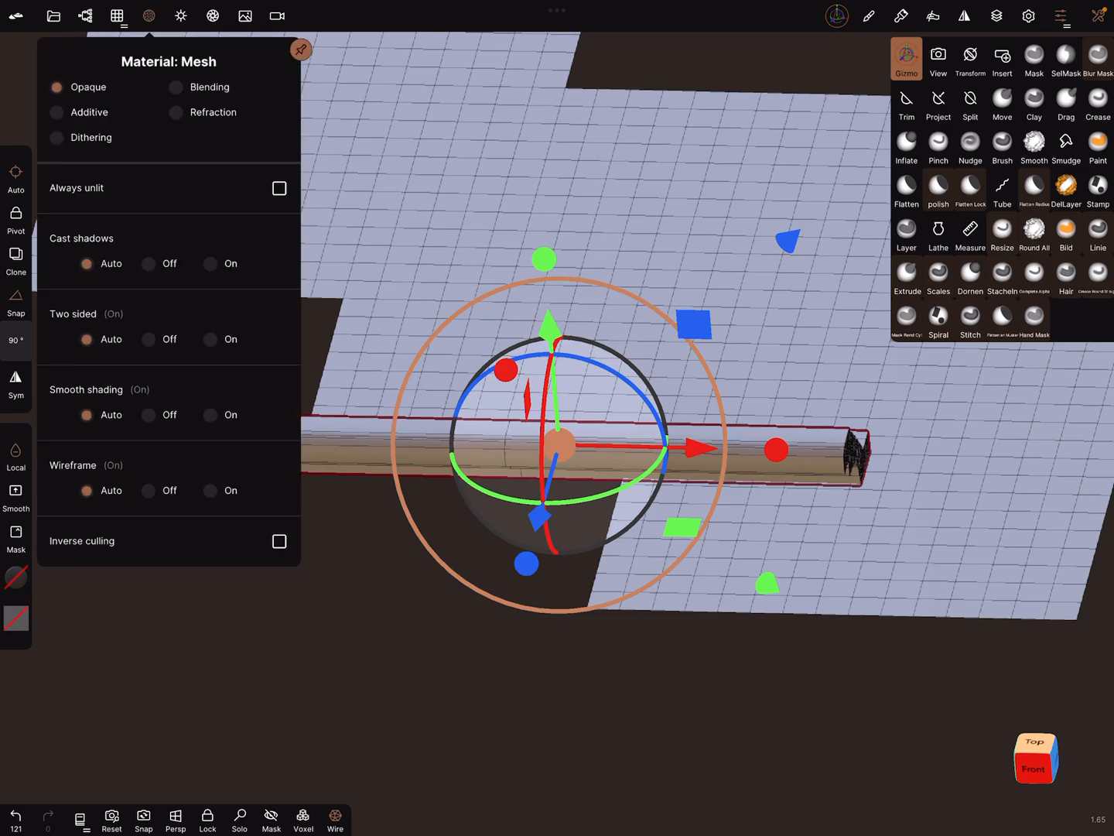
{"action": "left_click", "coordinate": [56, 112]}
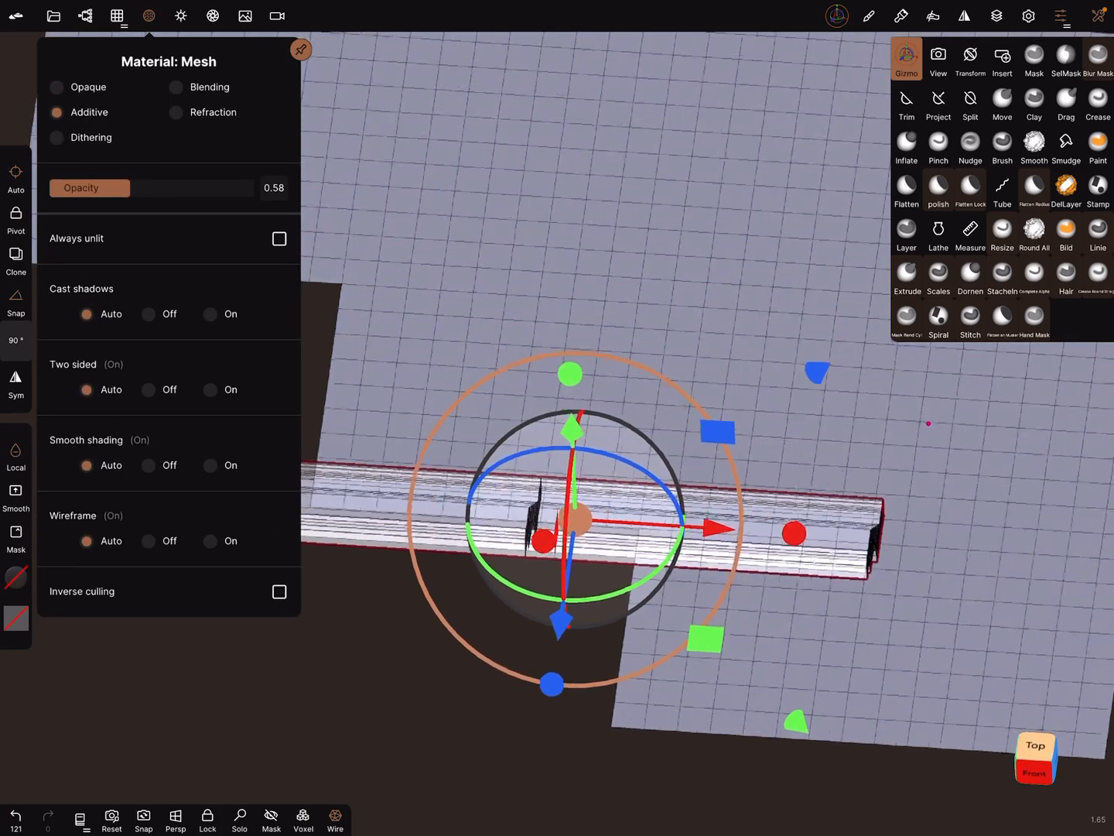
{"action": "left_click", "coordinate": [86, 16]}
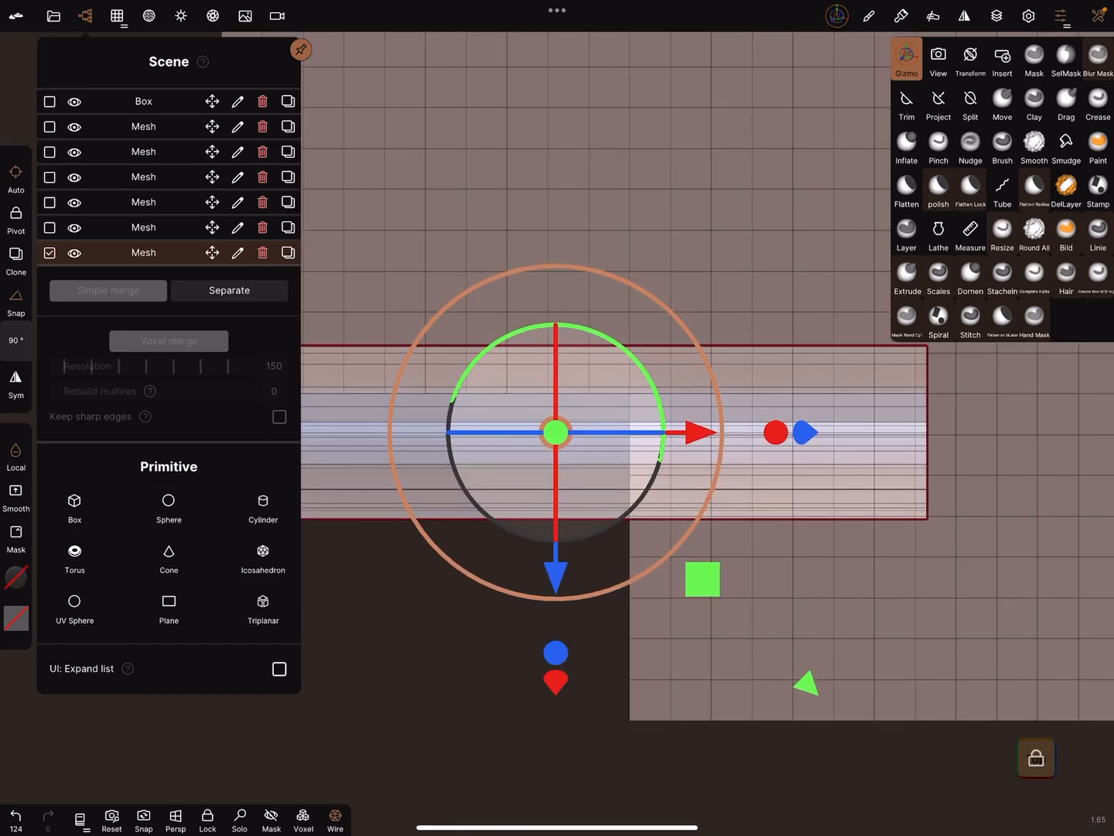
- Choose the Split tool in top view and set its value to 55
{"action": "left_click", "coordinate": [969, 100]}
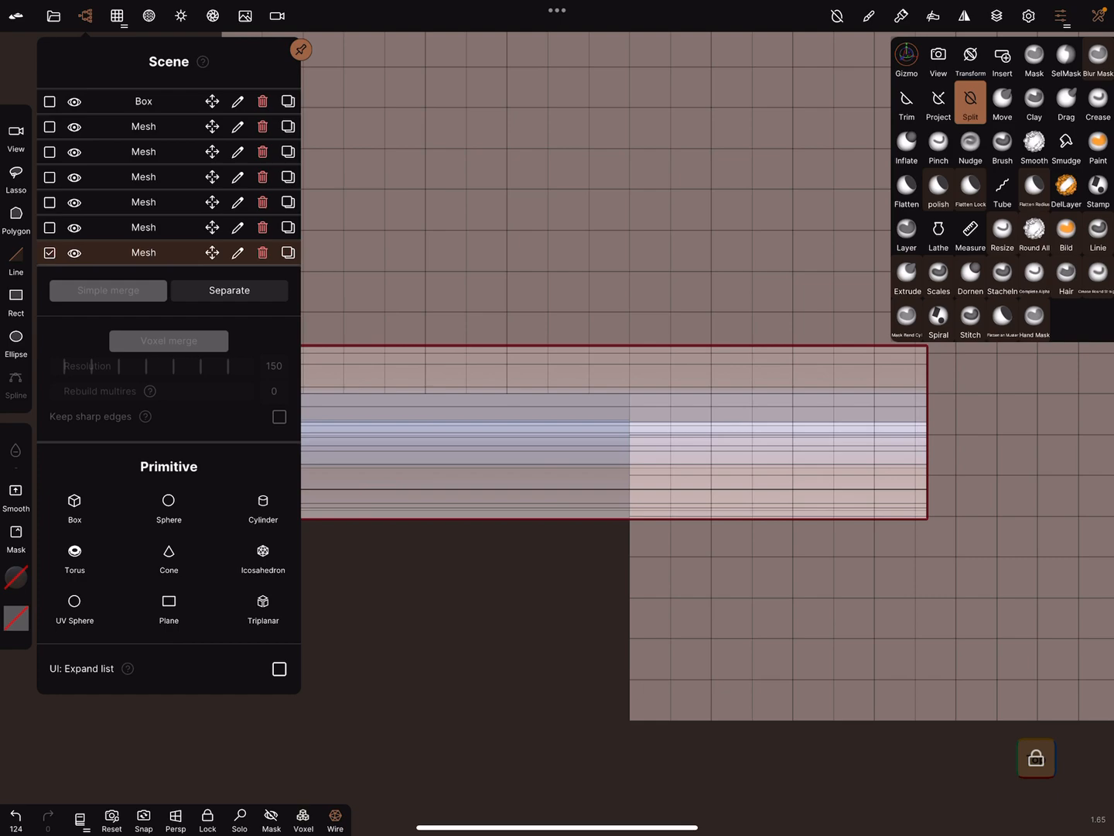
{"action": "left_click", "coordinate": [969, 100]}
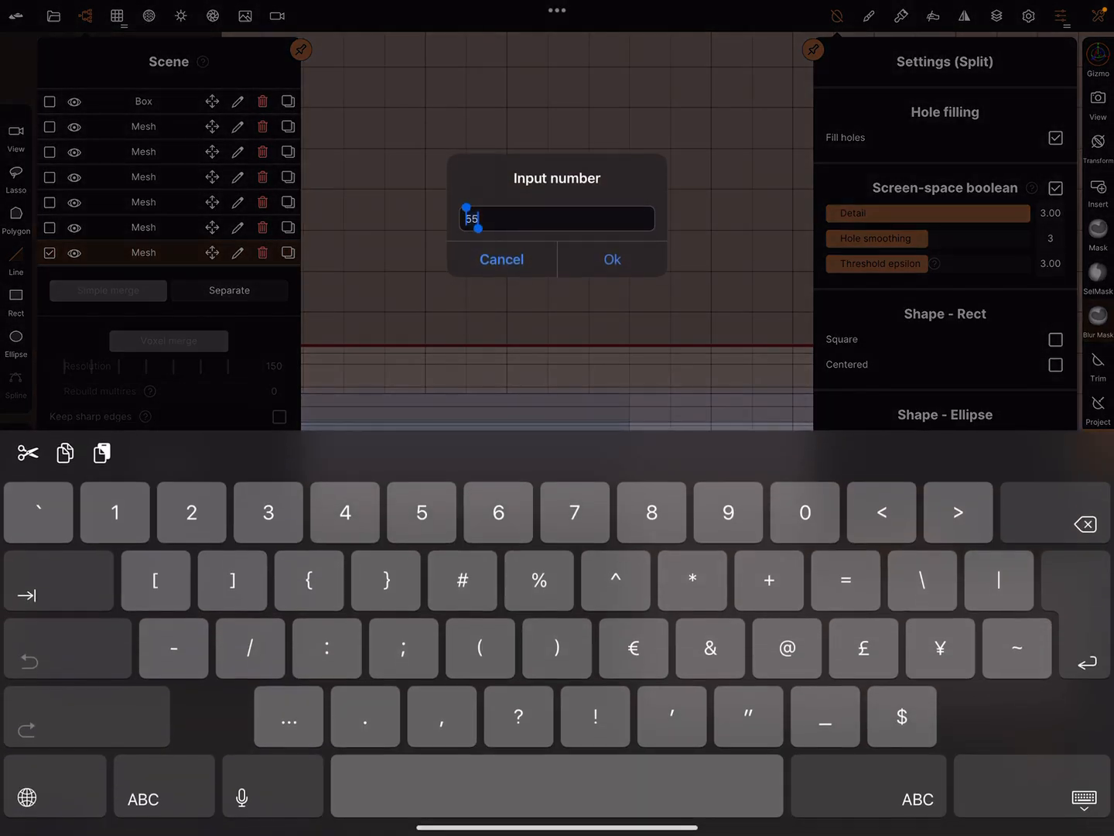
{"action": "left_click", "coordinate": [611, 259]}
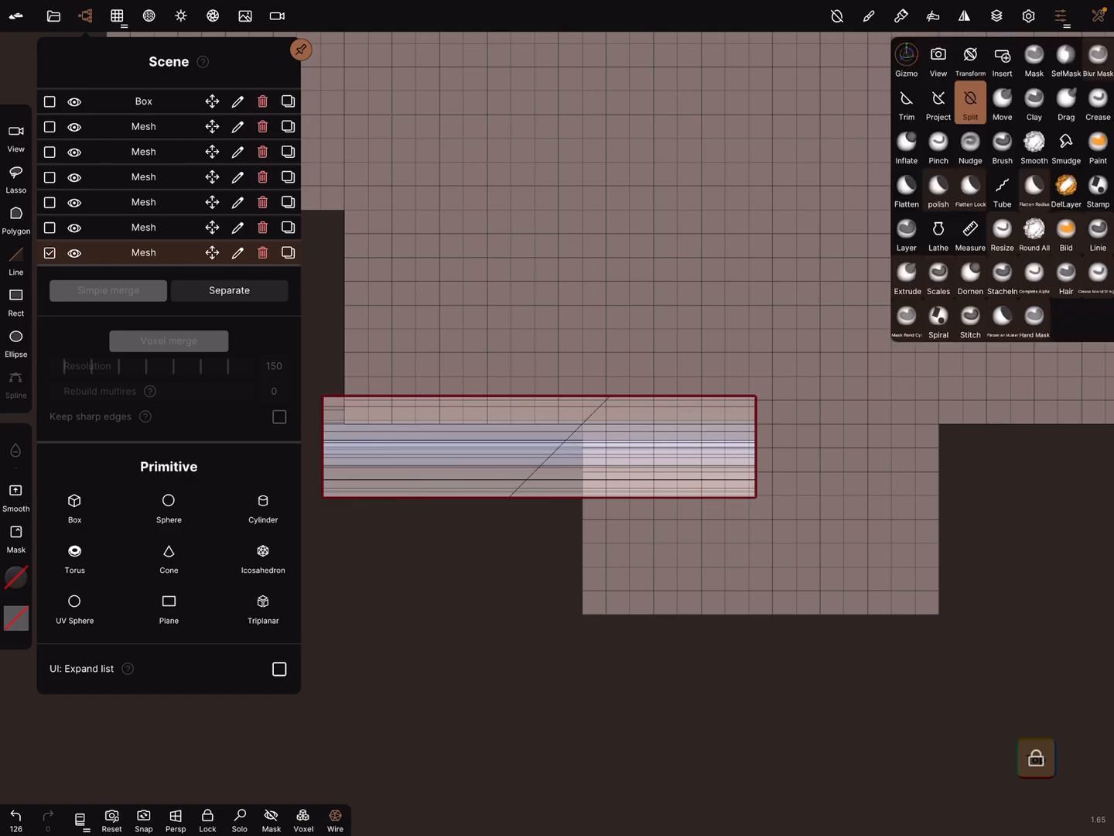
- Invert the mask and rotate the unmasked trim part 90° with snapping
{"action": "left_click", "coordinate": [1066, 59]}
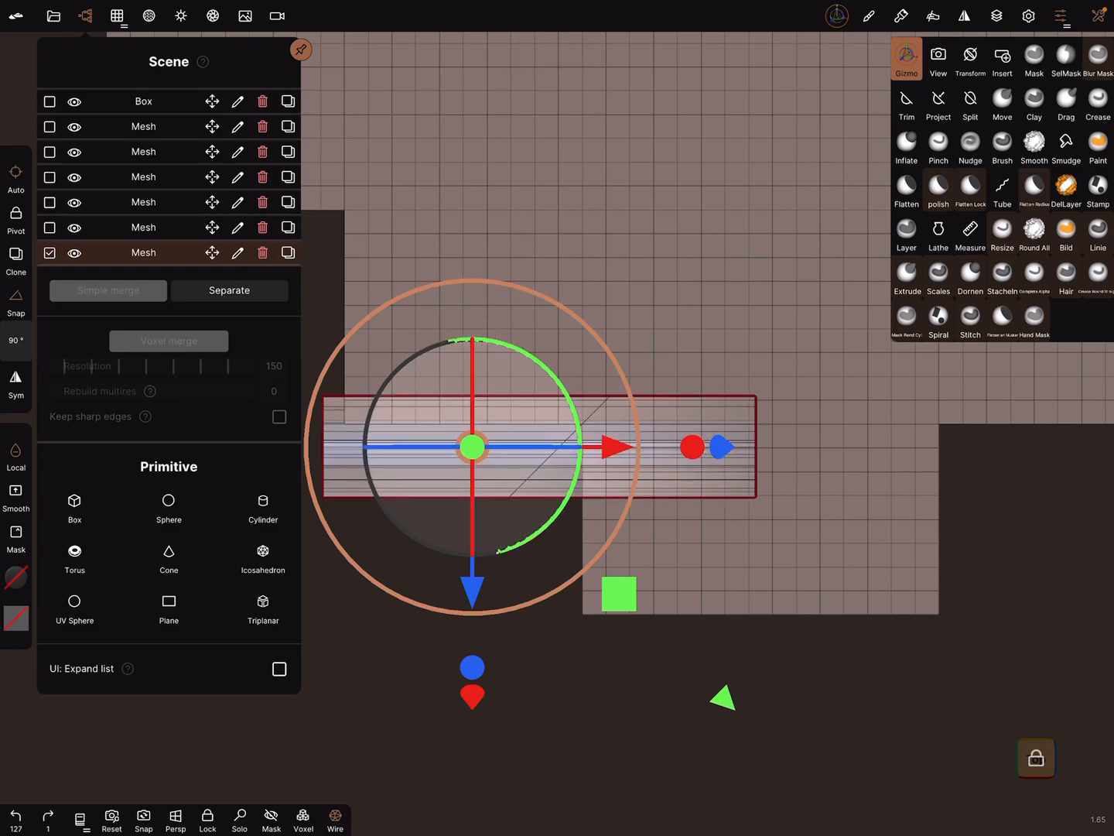
{"action": "left_click", "coordinate": [1034, 58]}
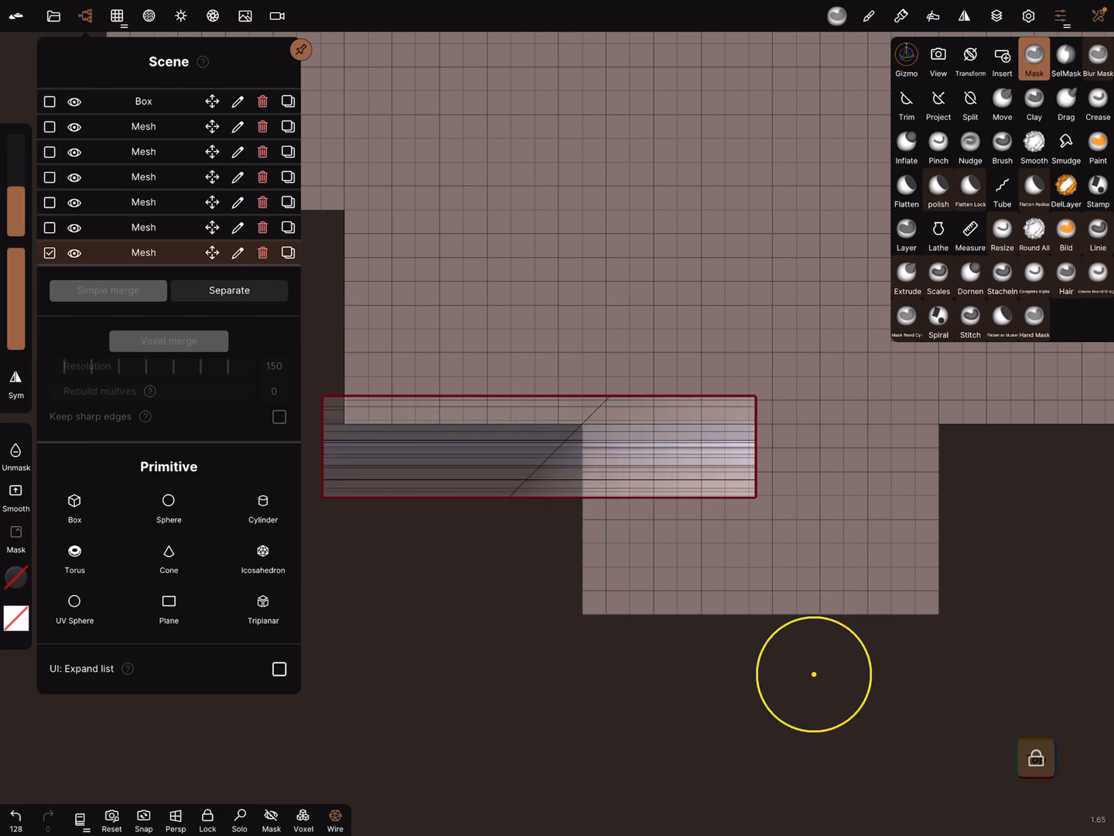
{"action": "left_click", "coordinate": [907, 58]}
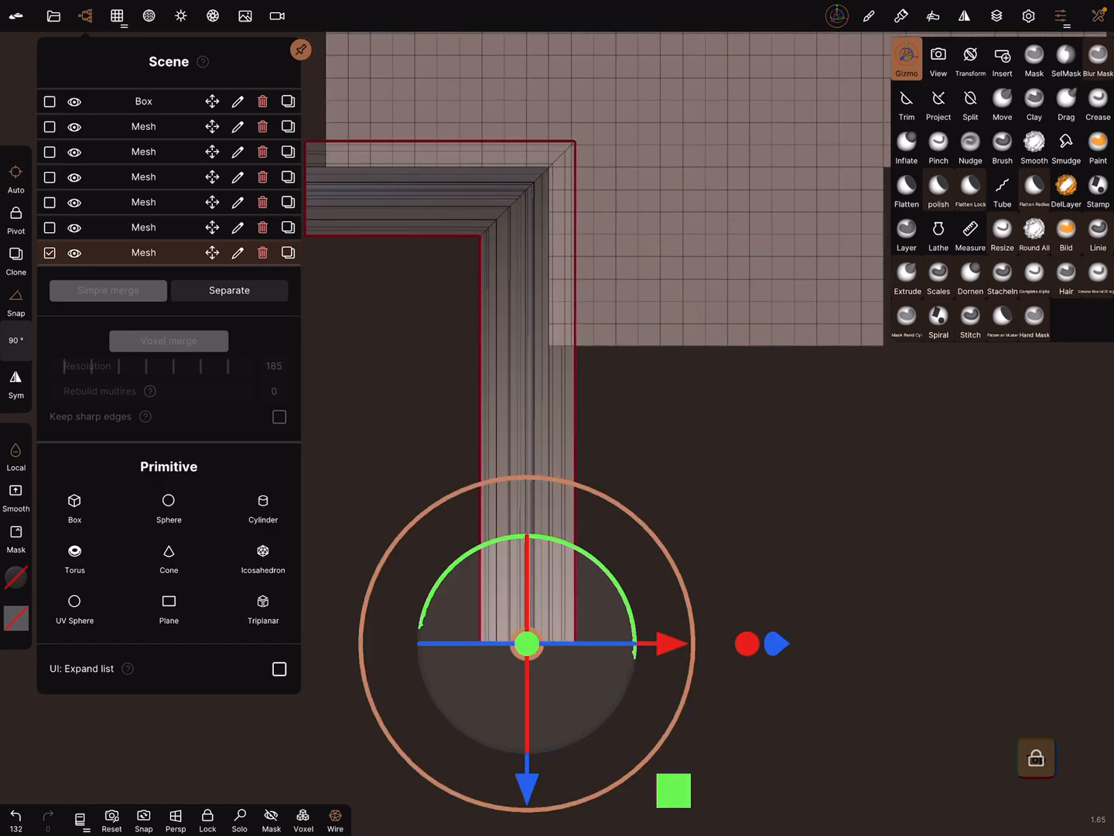
{"action": "left_click", "coordinate": [1034, 58]}
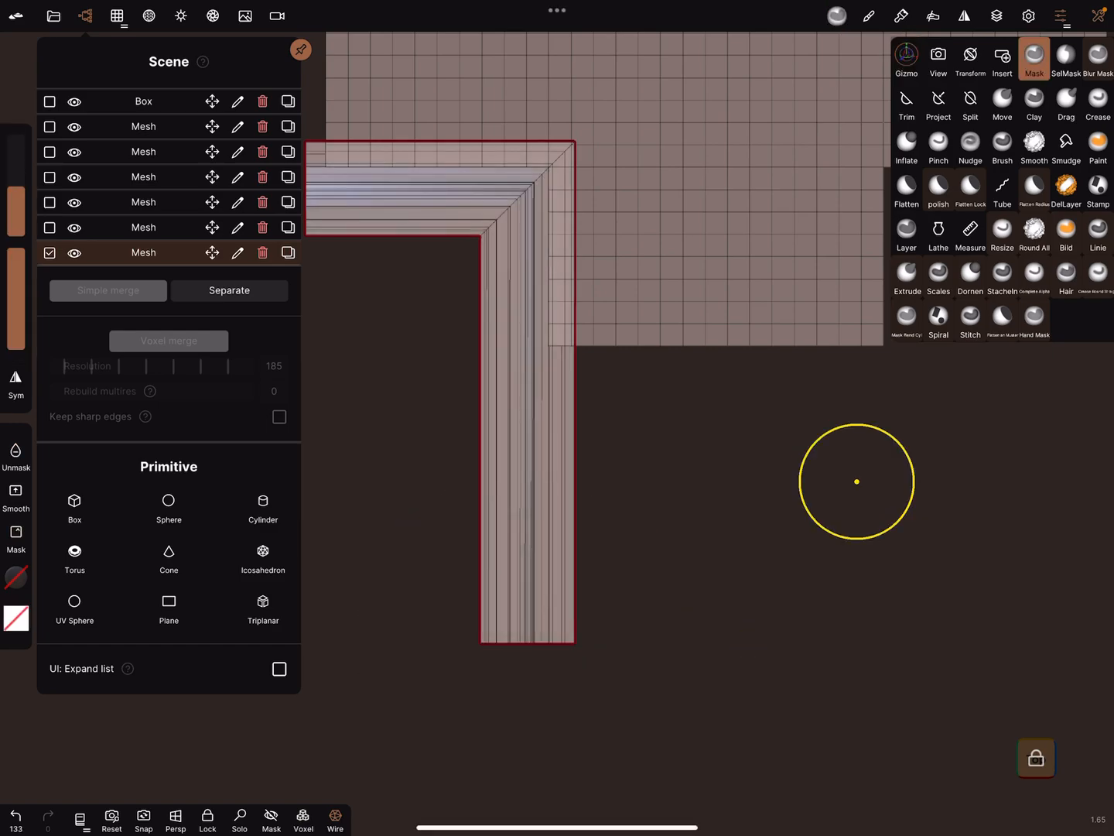
- Mask a diagonal line across the L-shaped trim's vertical leg
{"action": "left_click", "coordinate": [906, 58]}
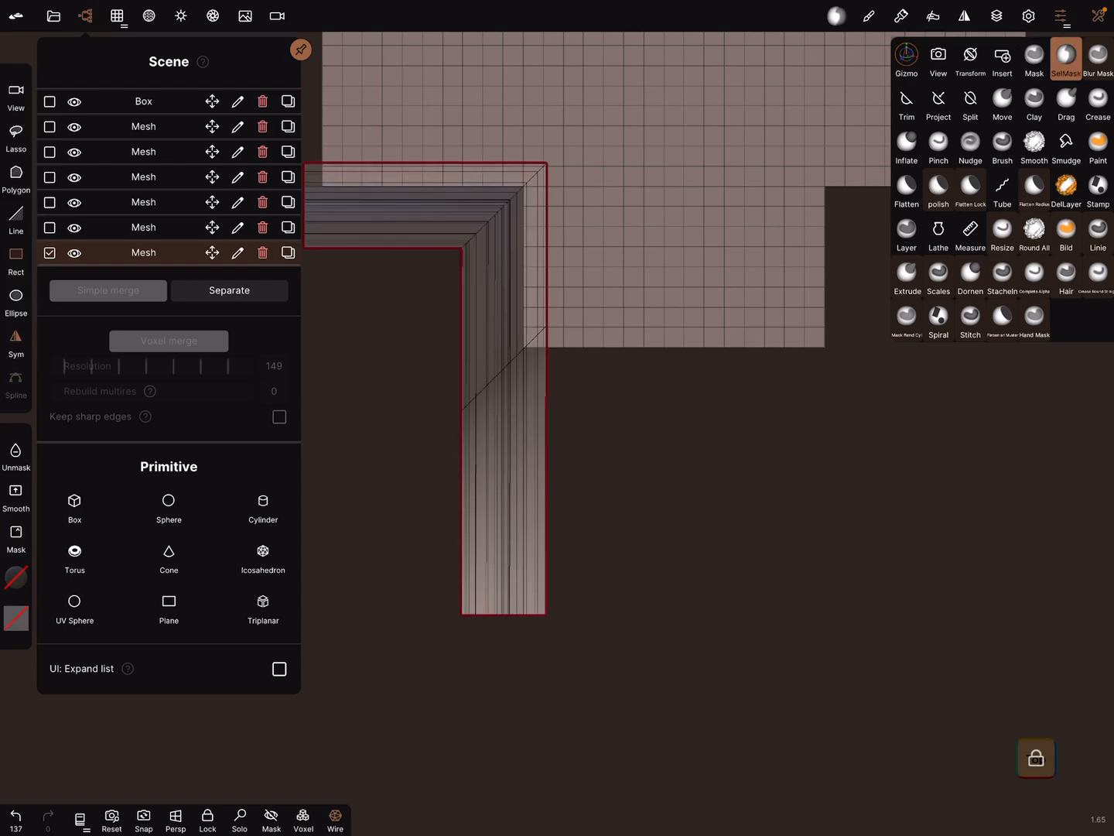
{"action": "left_click", "coordinate": [906, 55]}
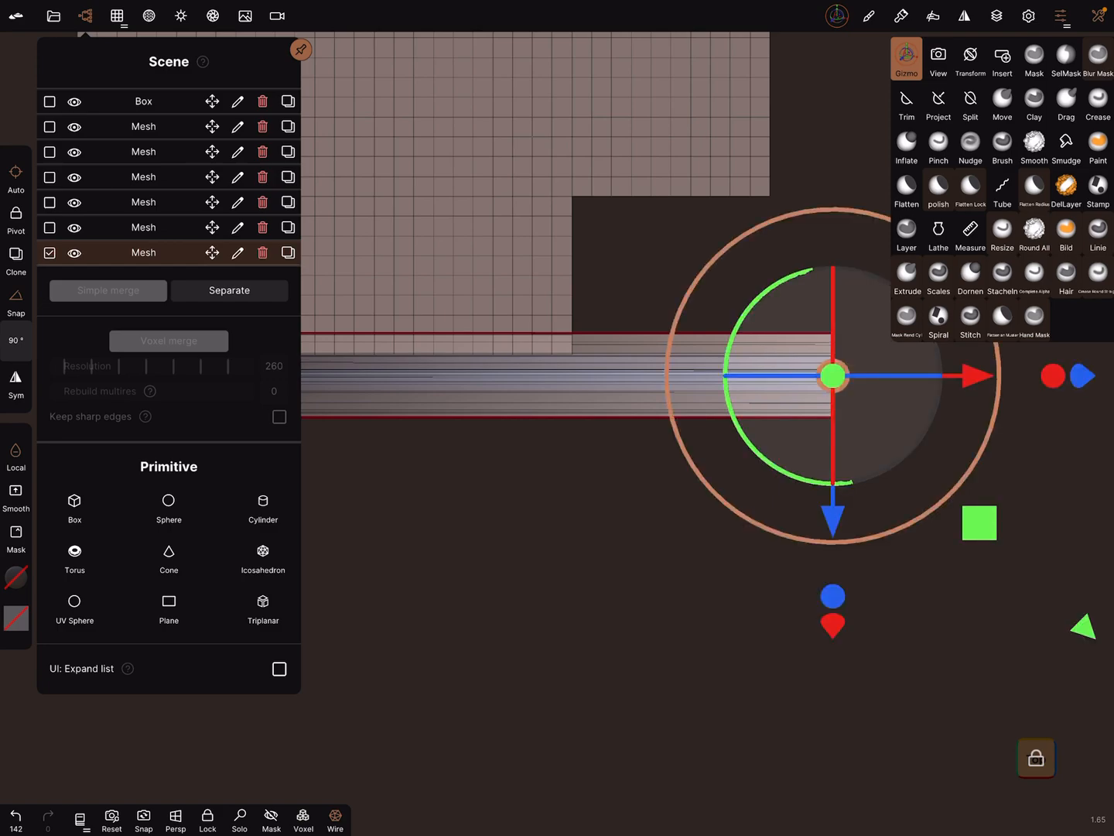
- Invert the mask on the positioned trim and choose Split in Line mode
{"action": "left_click", "coordinate": [1034, 58]}
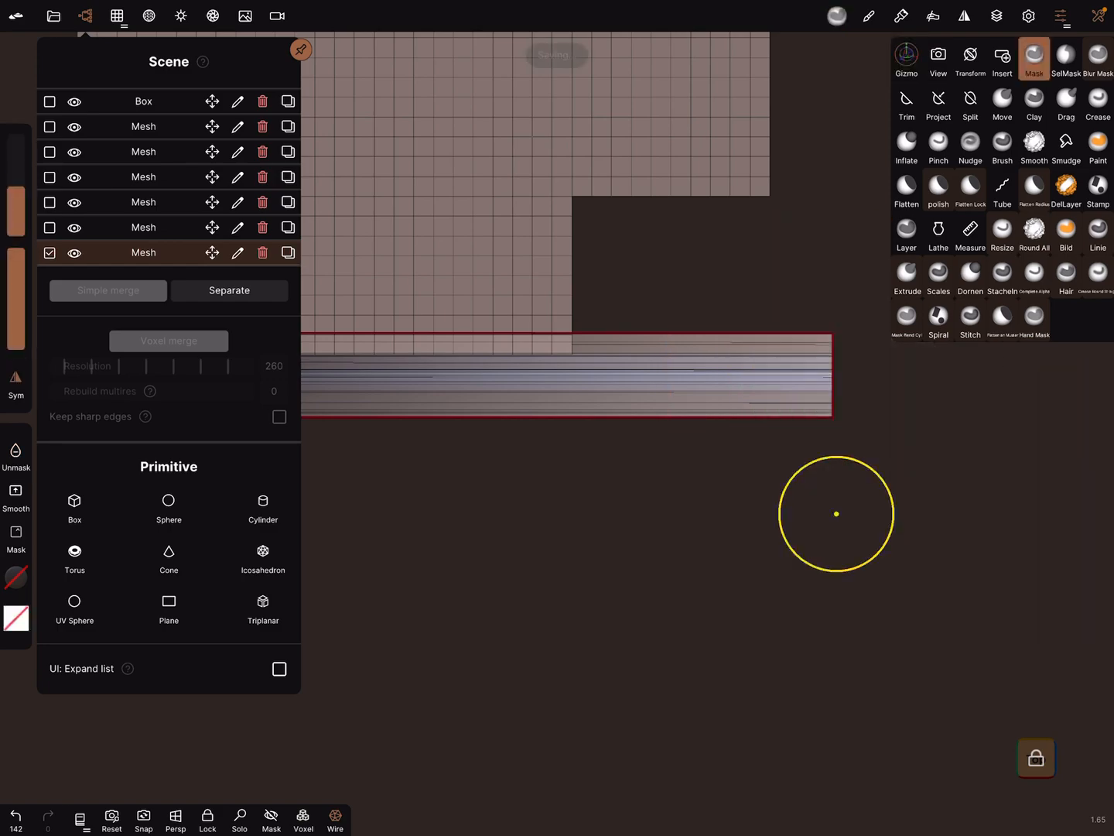
{"action": "left_click", "coordinate": [906, 58]}
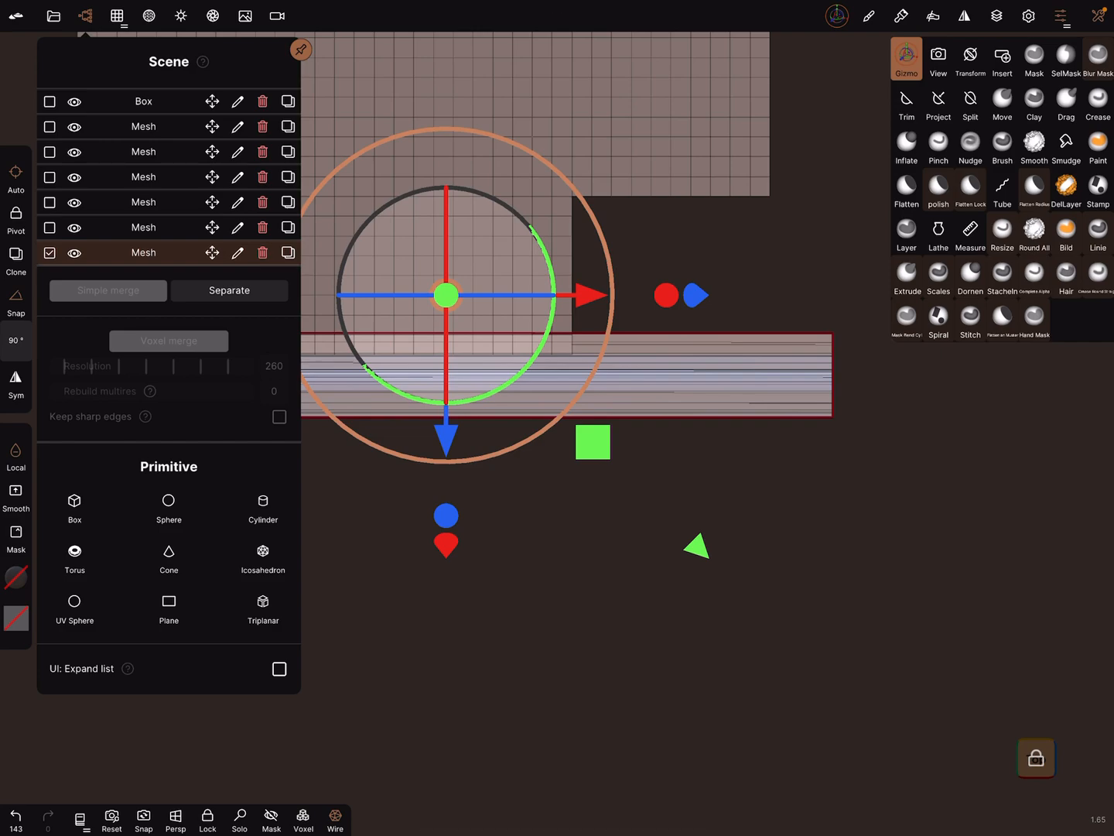
{"action": "left_click", "coordinate": [970, 102]}
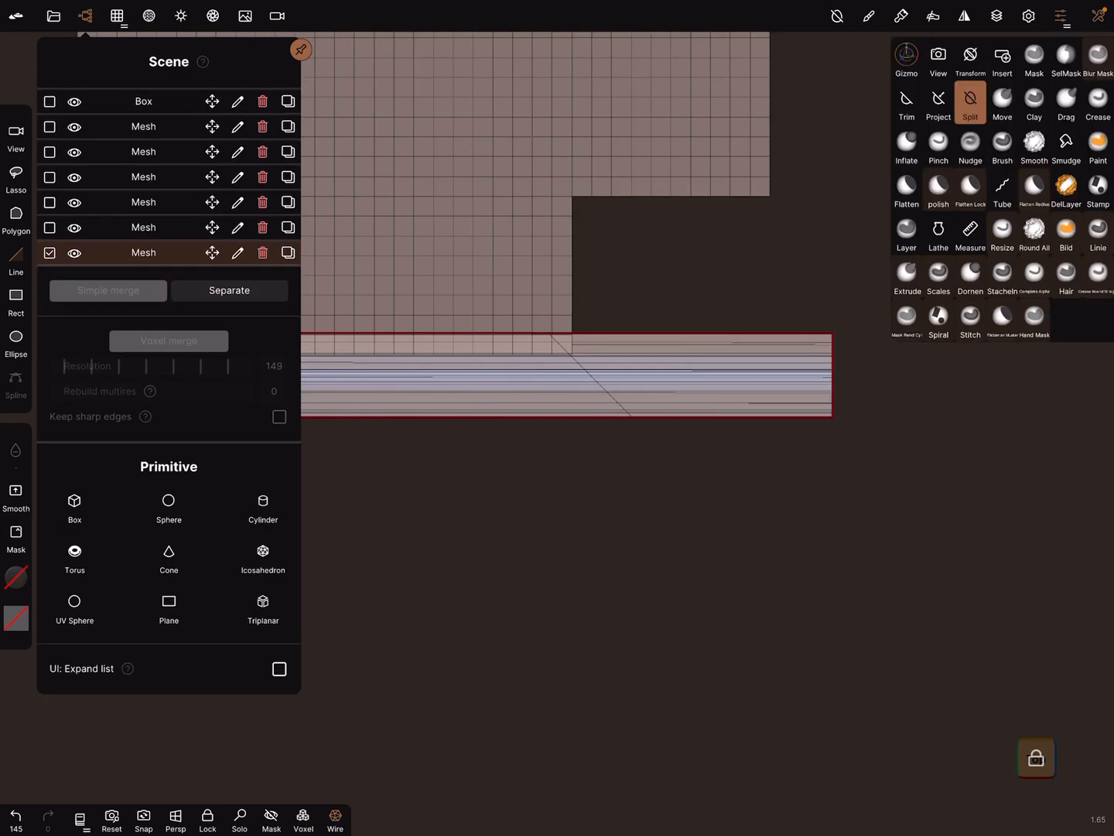
- Rotate the unmasked trim 90° with snap to run up the floor-plan edge
{"action": "left_click", "coordinate": [1066, 59]}
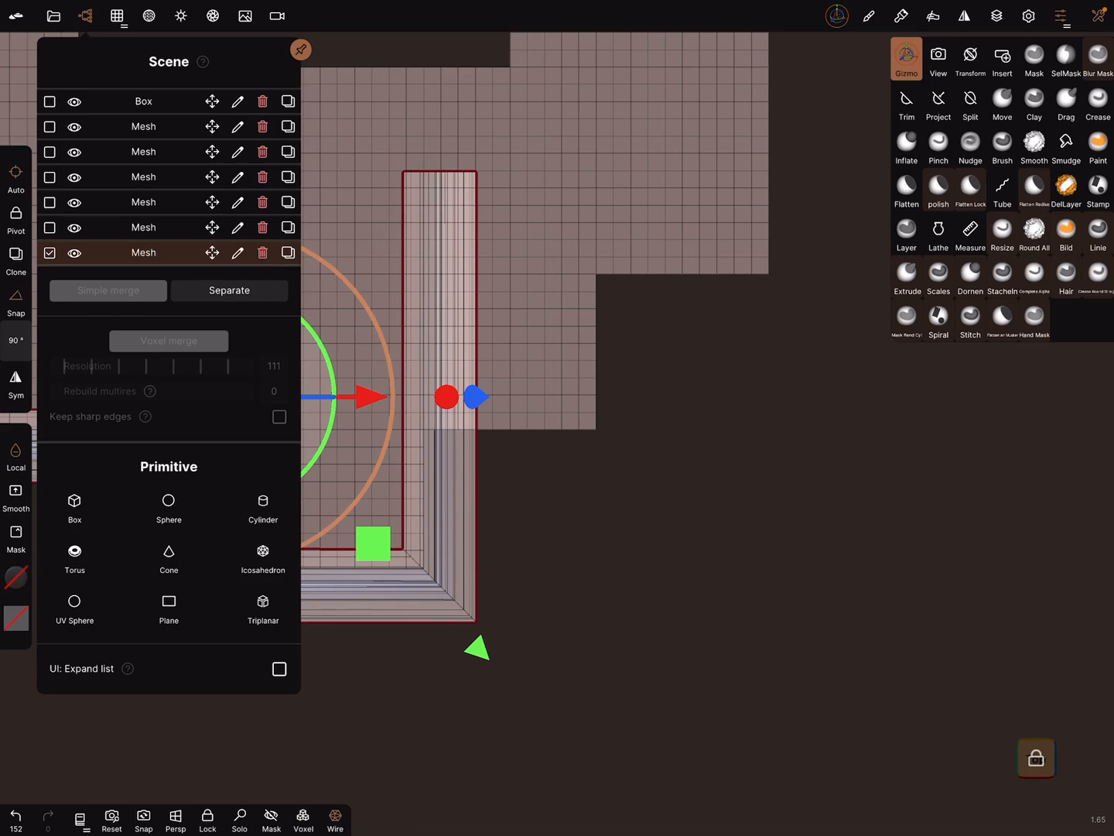
- Split the trim's vertical leg along a line, mask it with SelMask, and select the Gizmo
{"action": "left_click", "coordinate": [971, 101]}
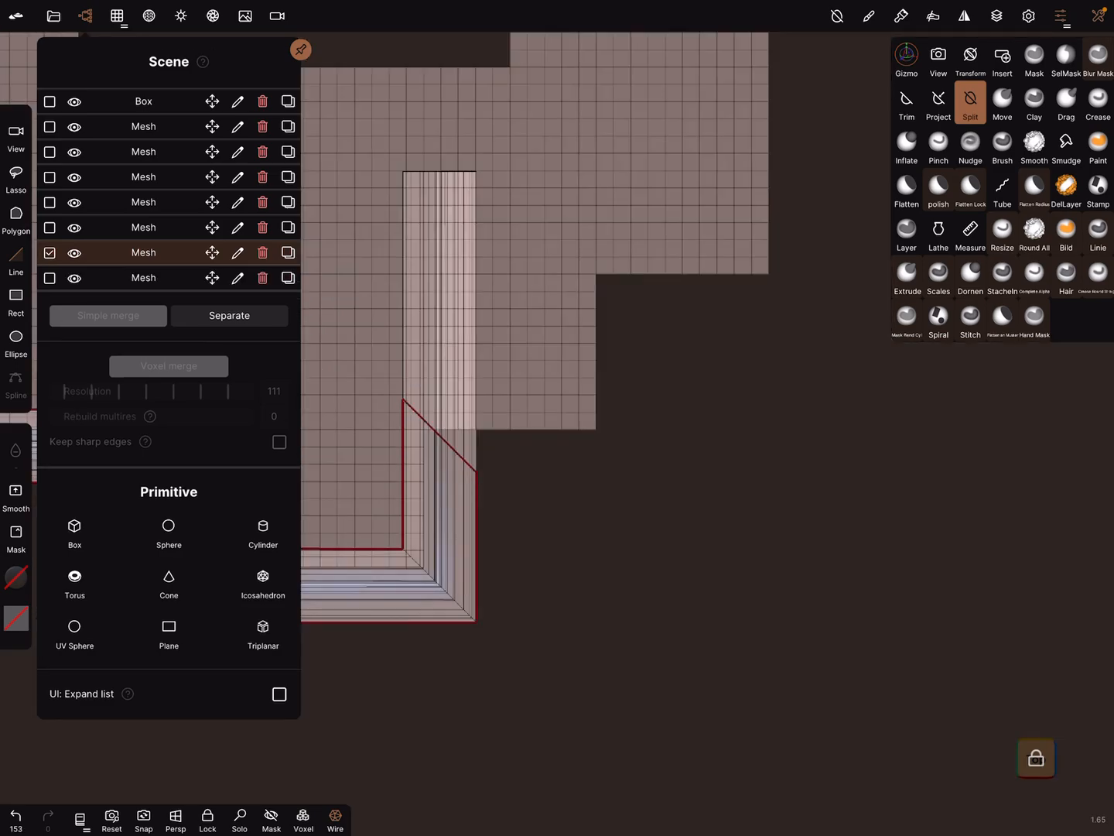
{"action": "left_click", "coordinate": [50, 277]}
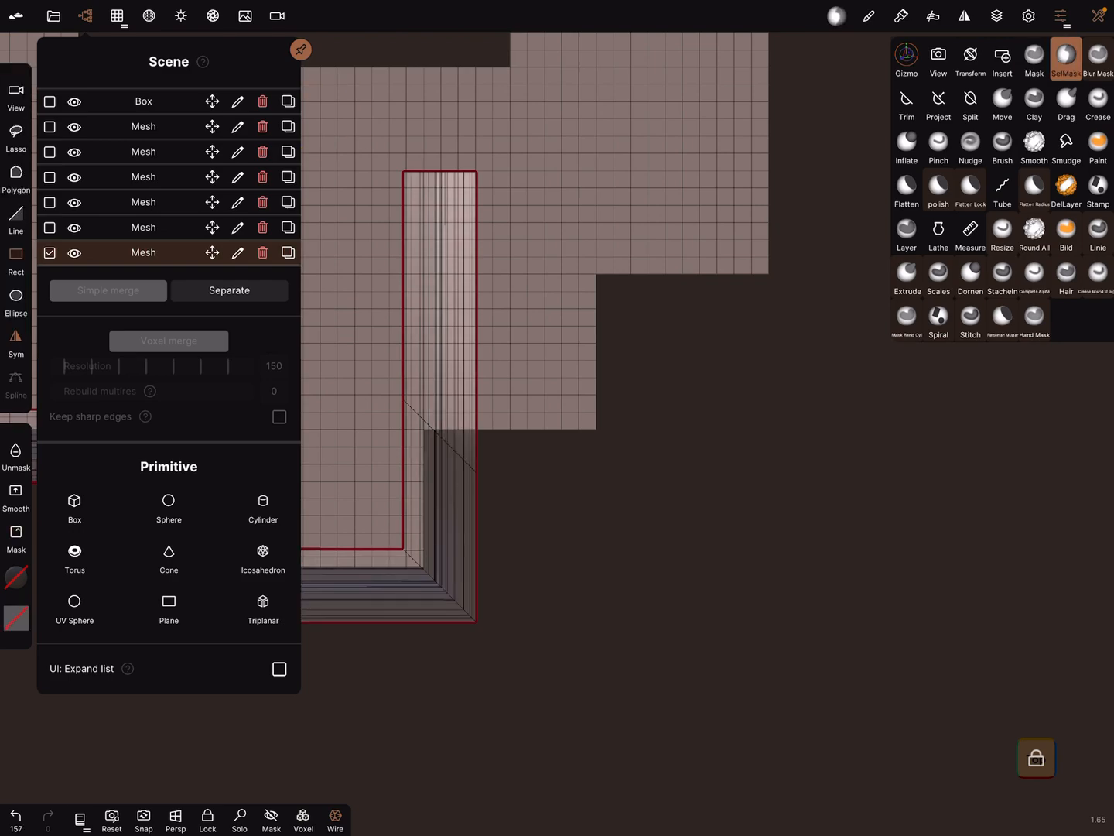
{"action": "left_click", "coordinate": [906, 59]}
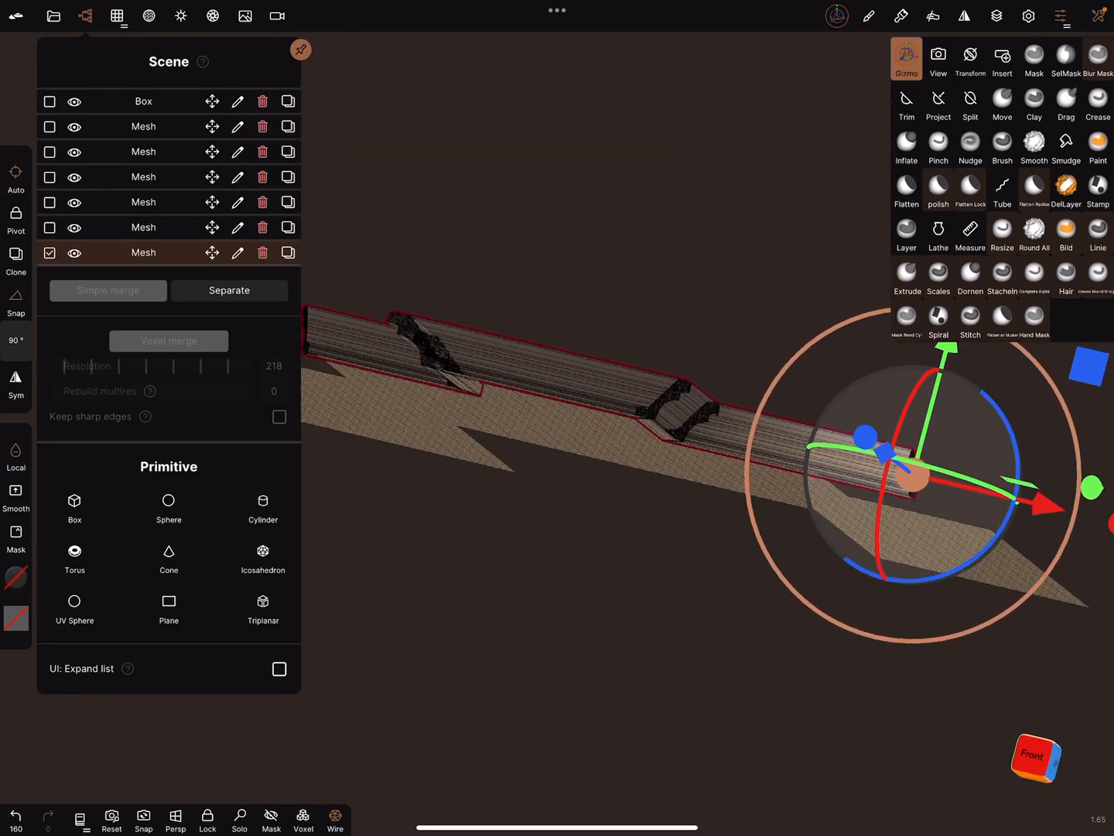
- Show the trim's material settings, adjust its mask, and rotate it with the Gizmo
{"action": "left_click", "coordinate": [148, 16]}
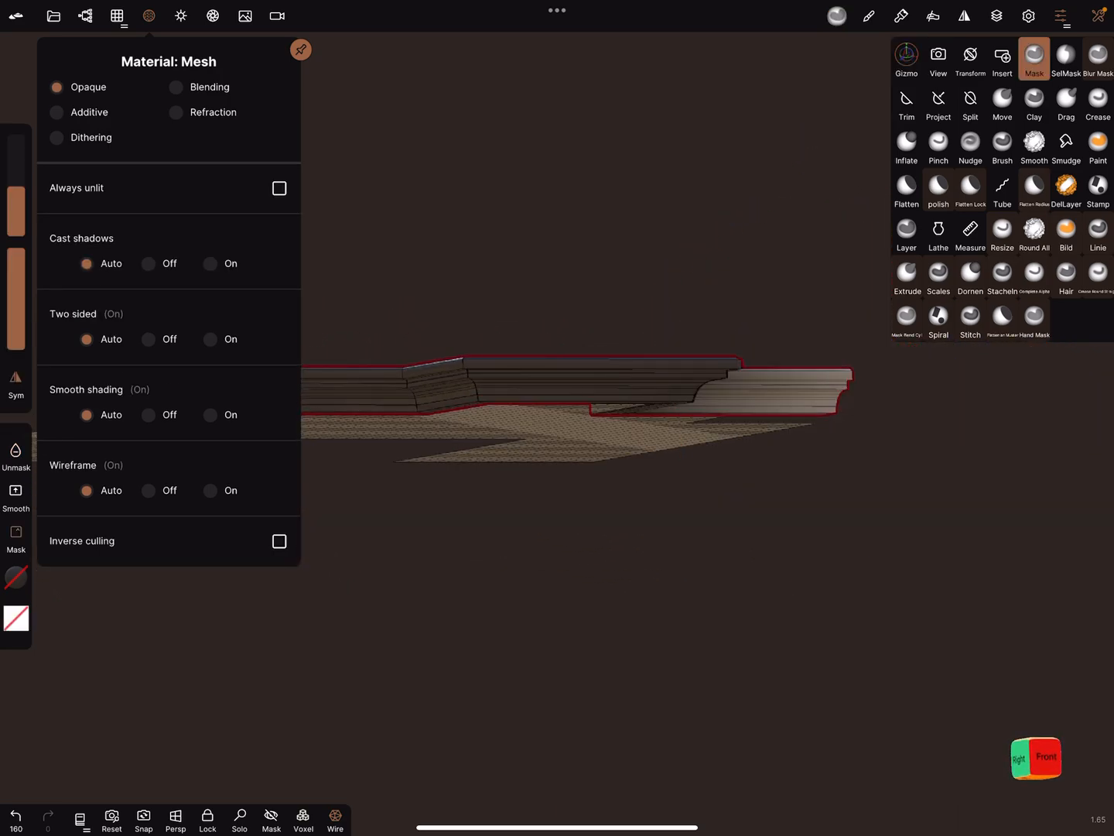
{"action": "left_click", "coordinate": [906, 58]}
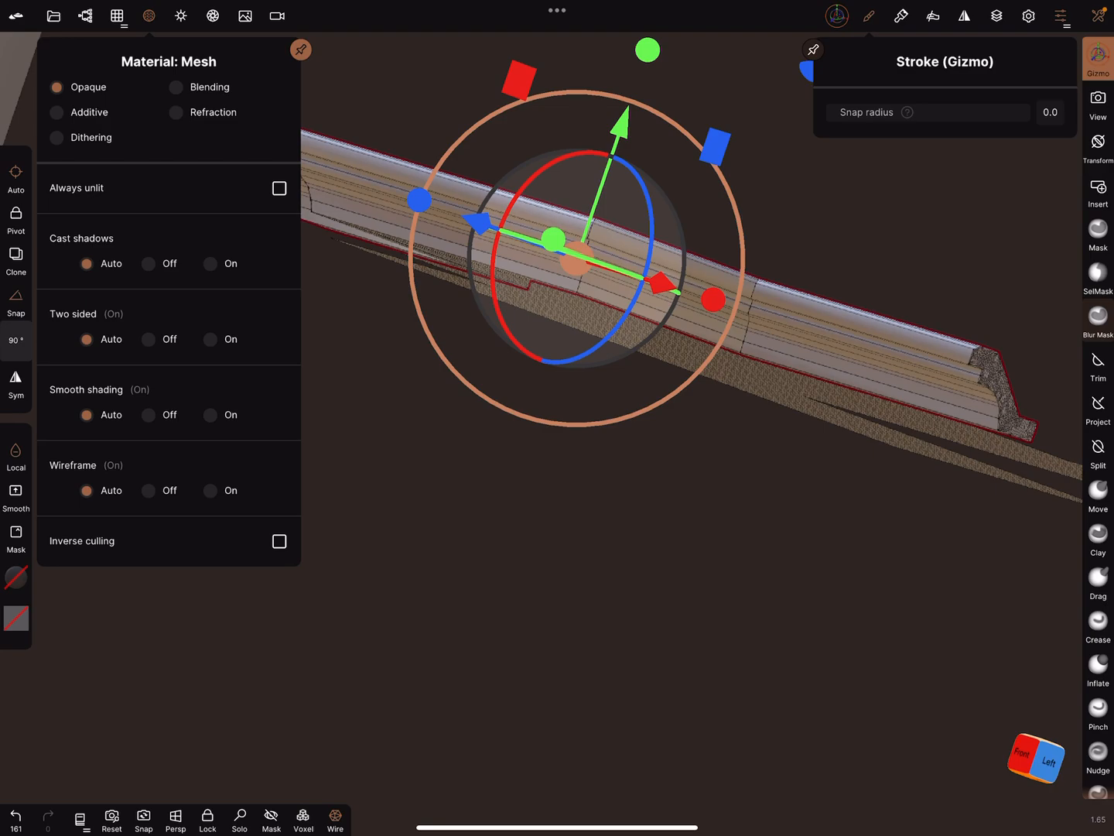
{"action": "left_click", "coordinate": [906, 59]}
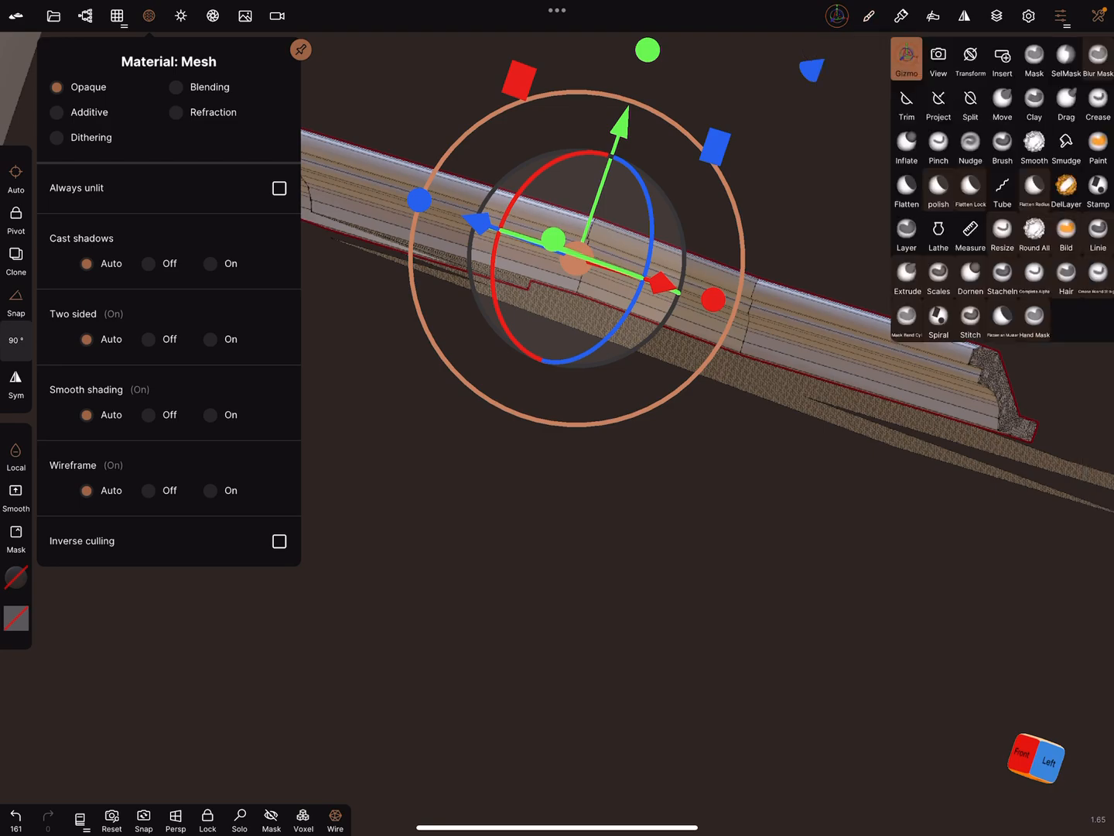
- Activate the Trim tool and edit its Shape - Line rotate step, currently 45
{"action": "left_click", "coordinate": [906, 102]}
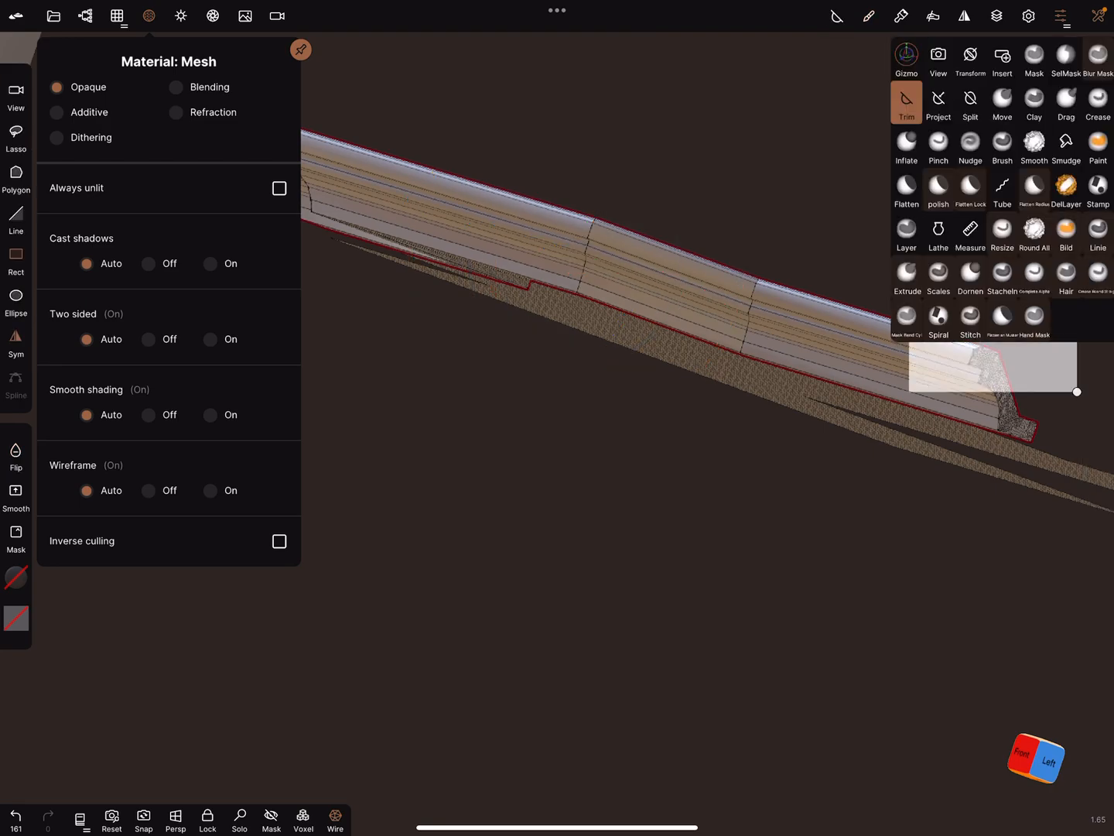
{"action": "left_click", "coordinate": [868, 16]}
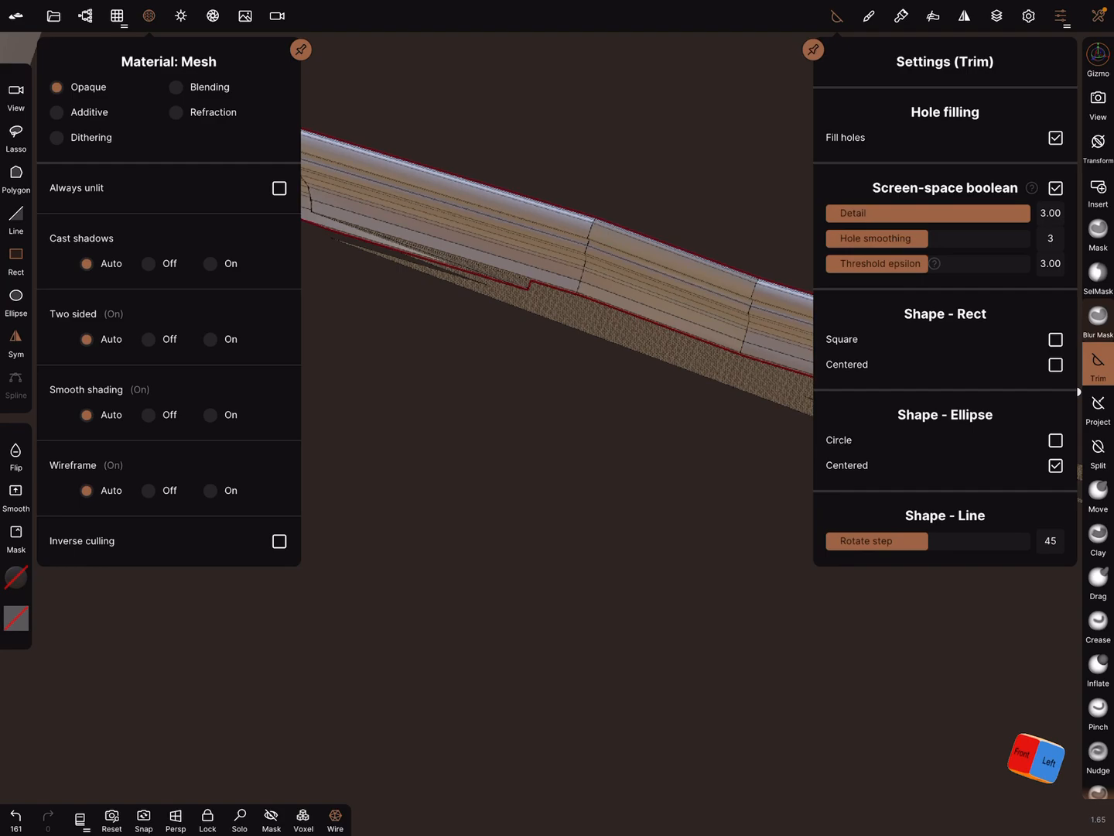
{"action": "left_click", "coordinate": [876, 541]}
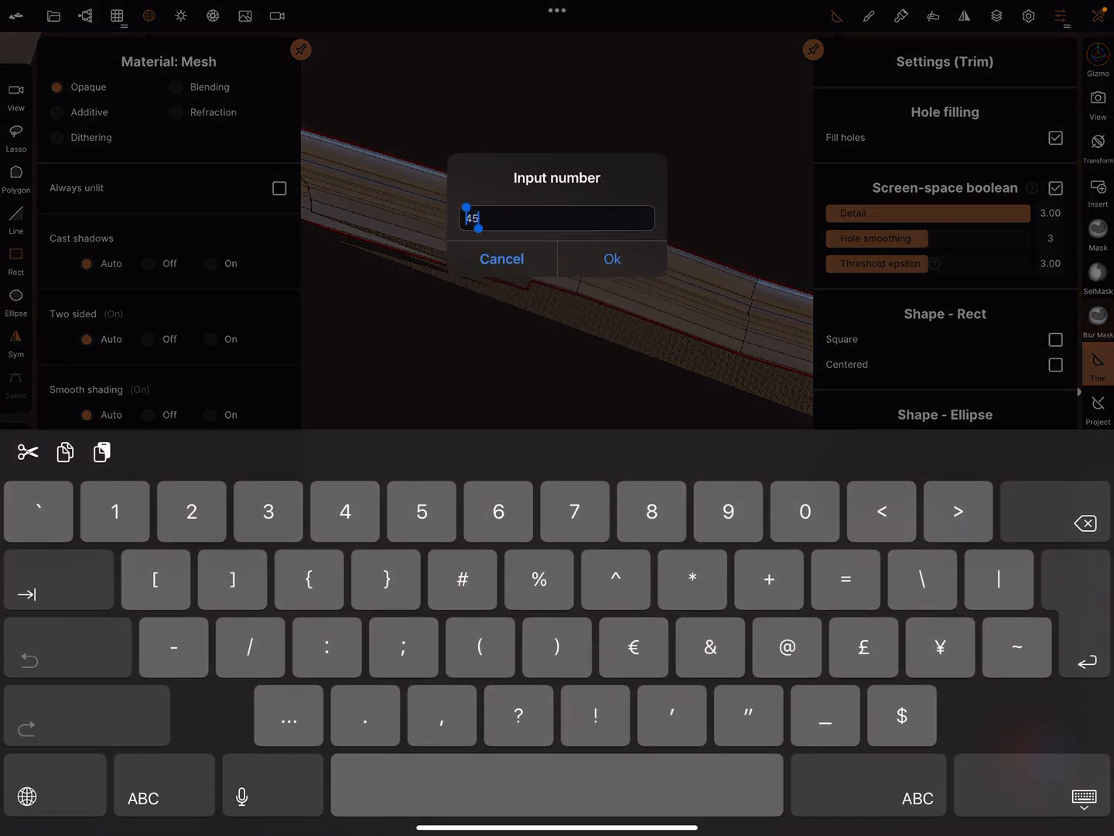